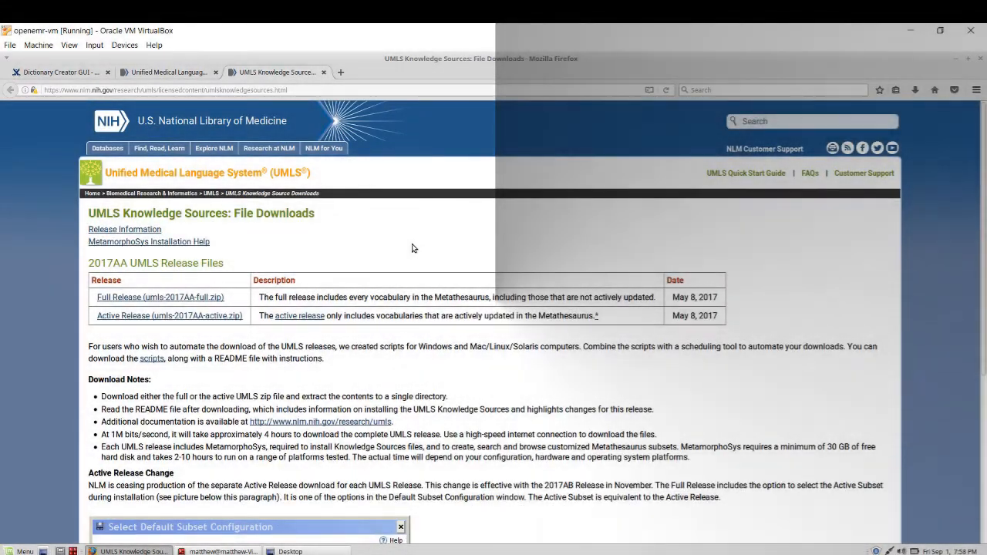
pyautogui.moveTo(226, 276)
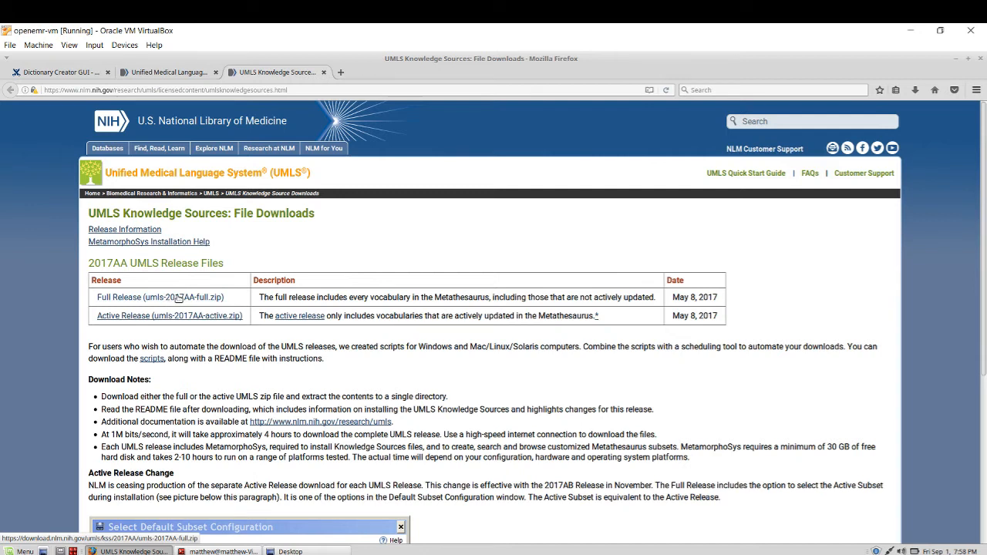
pyautogui.moveTo(179, 299)
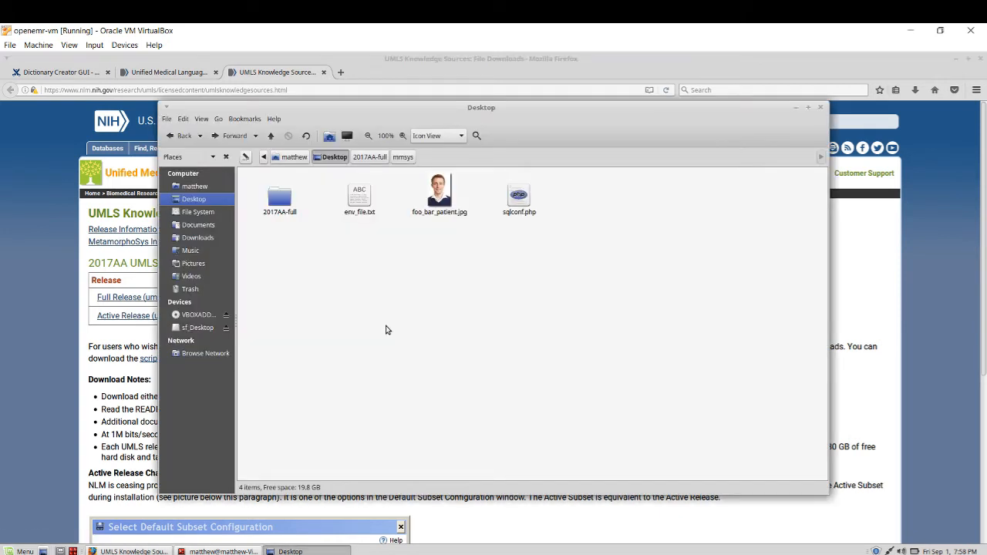
pyautogui.moveTo(321, 242)
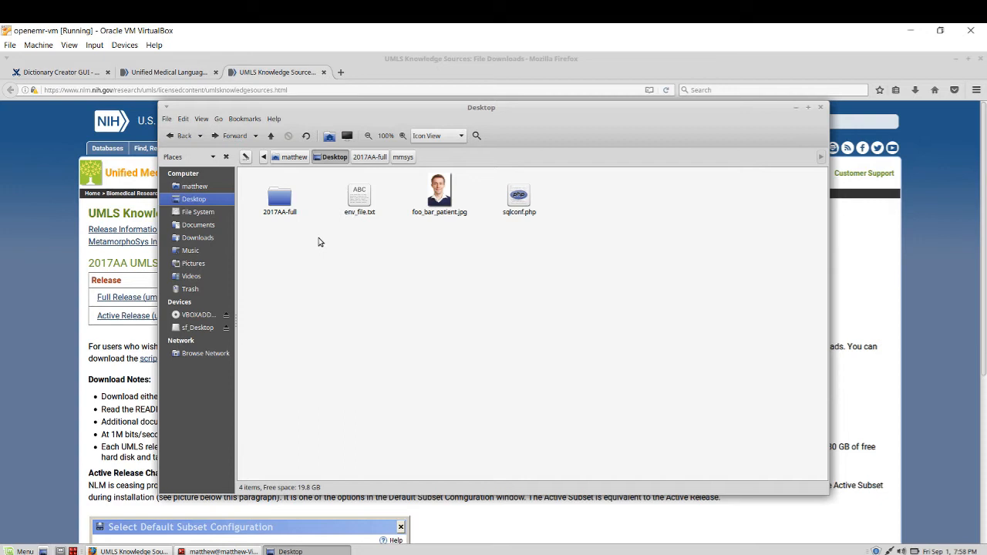
# Step: Open the 2017AA-full folder on the Desktop and then its mmsys subfolder
pyautogui.click(279, 198)
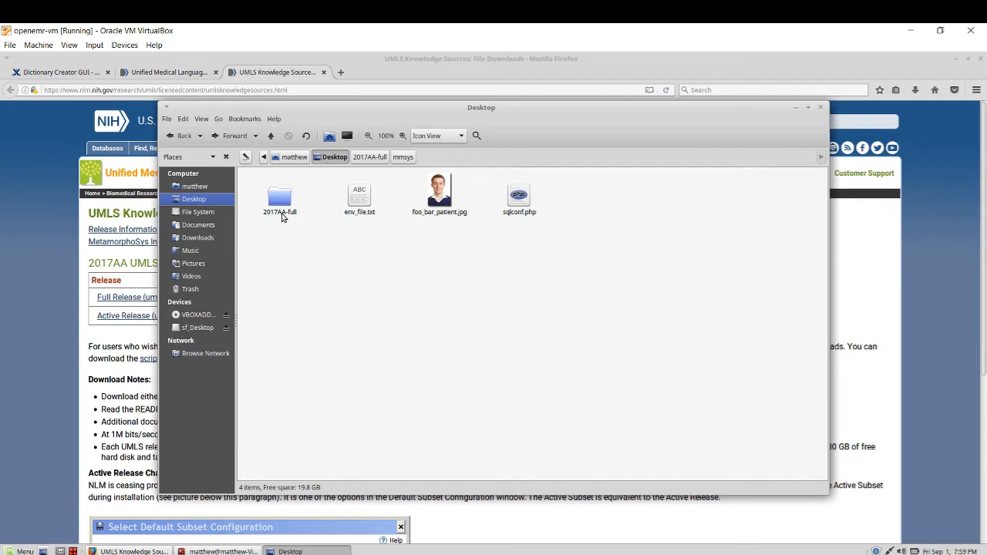
pyautogui.moveTo(281, 201)
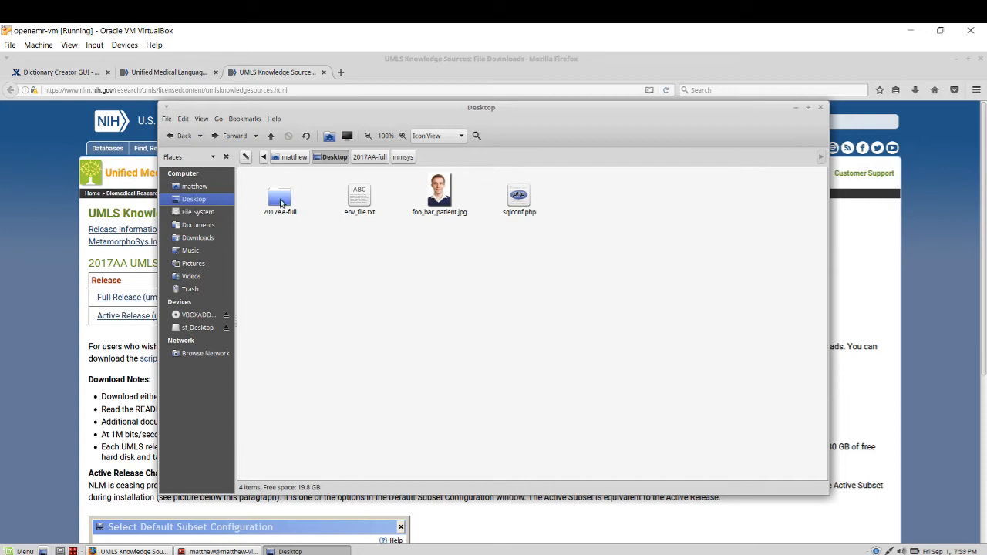
pyautogui.doubleClick(281, 197)
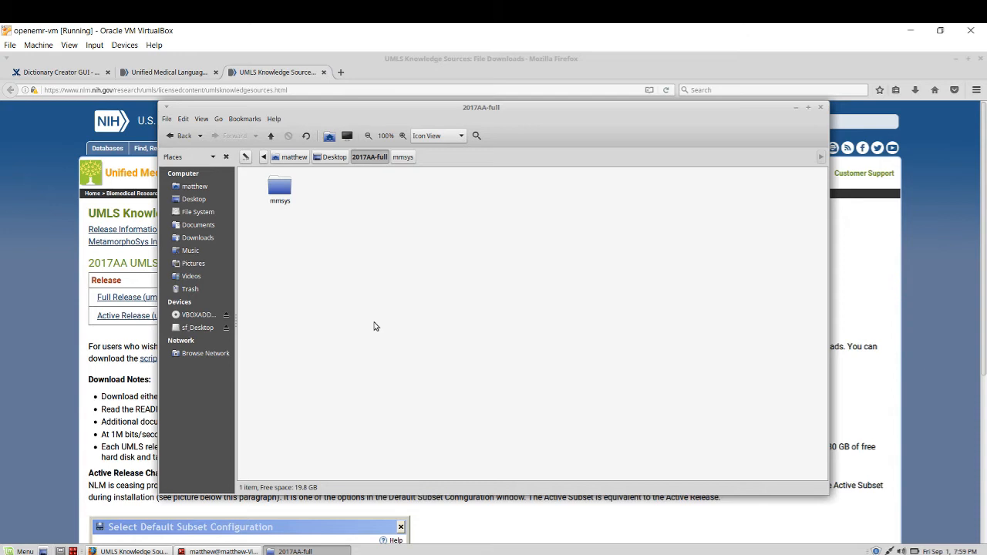
pyautogui.moveTo(324, 267)
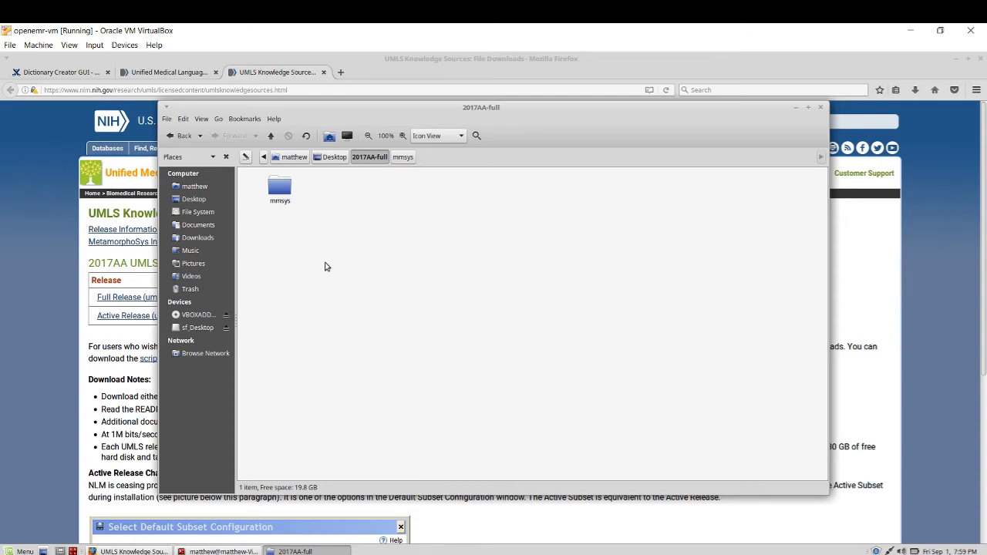
pyautogui.click(279, 188)
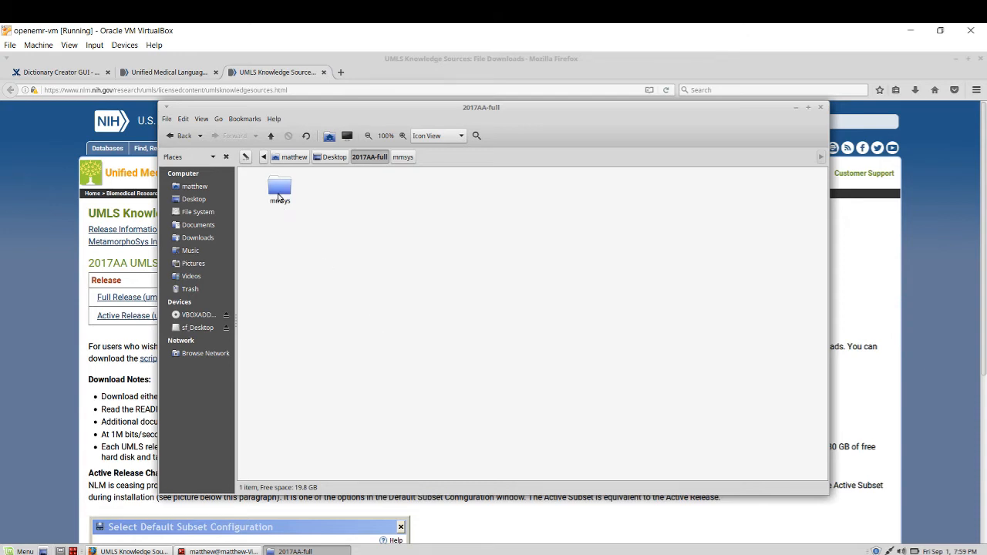
pyautogui.doubleClick(279, 189)
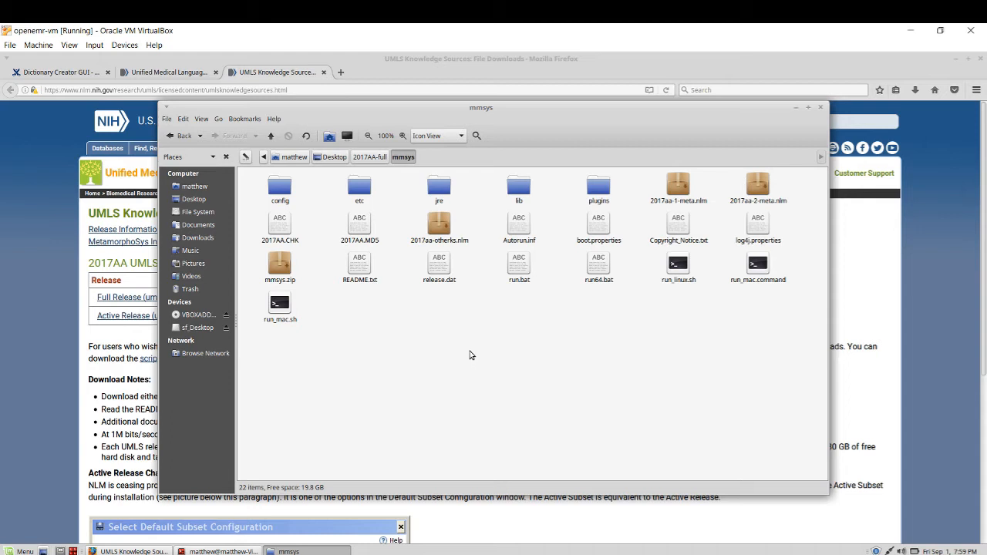
# Step: Highlight the 2017aa-otherks.nlm and 2017aa-2-meta.nlm archives to show their sizes, then clear the selection
pyautogui.click(438, 228)
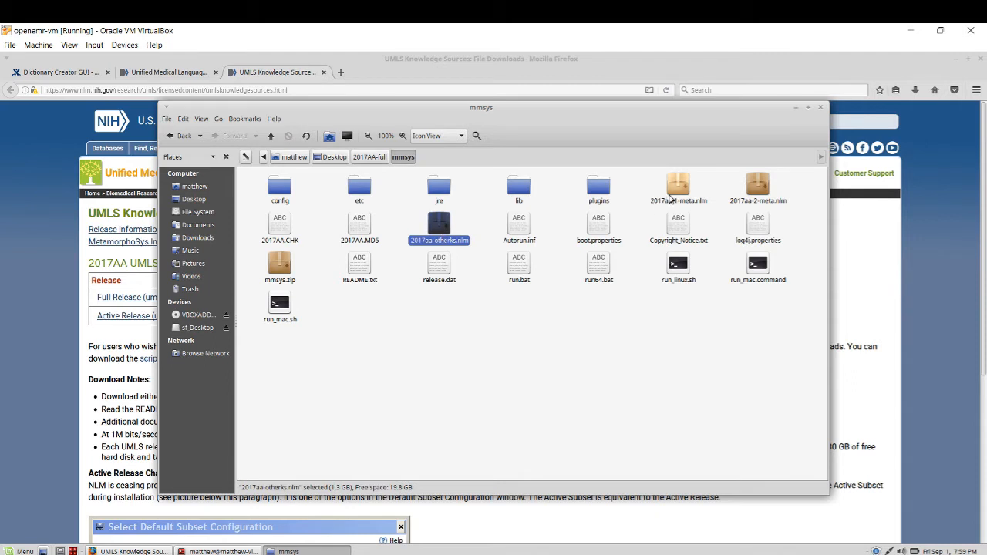
pyautogui.click(757, 188)
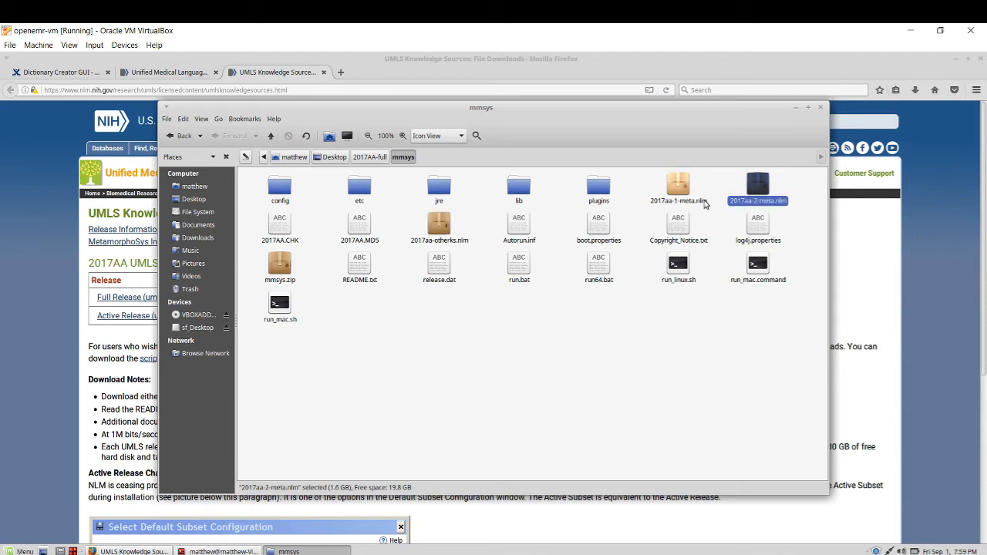
pyautogui.click(438, 224)
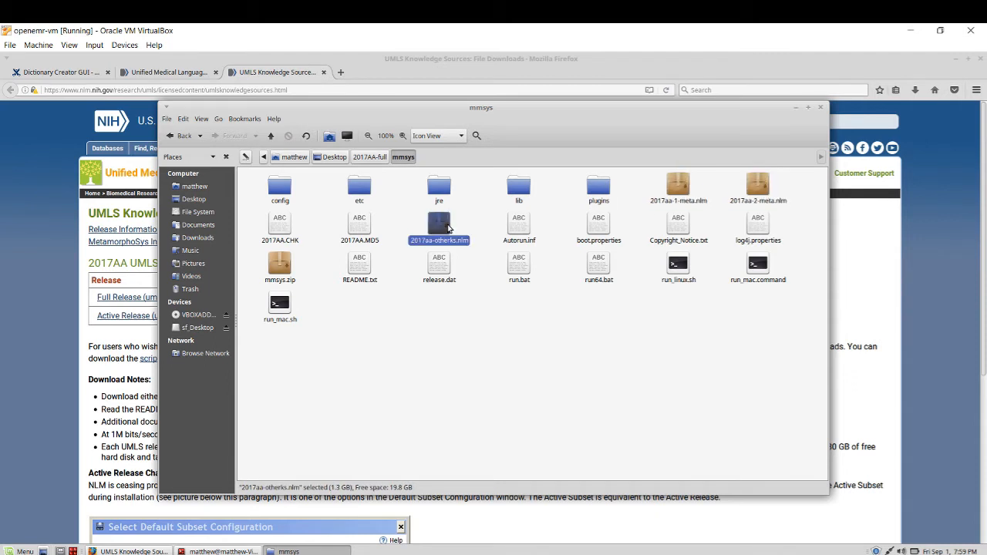
pyautogui.moveTo(550, 364)
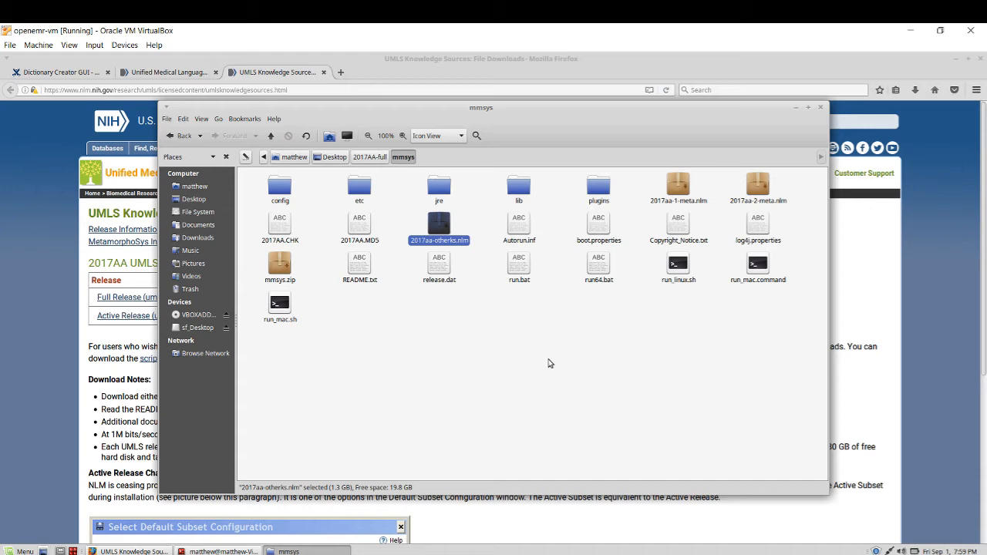
pyautogui.moveTo(411, 320)
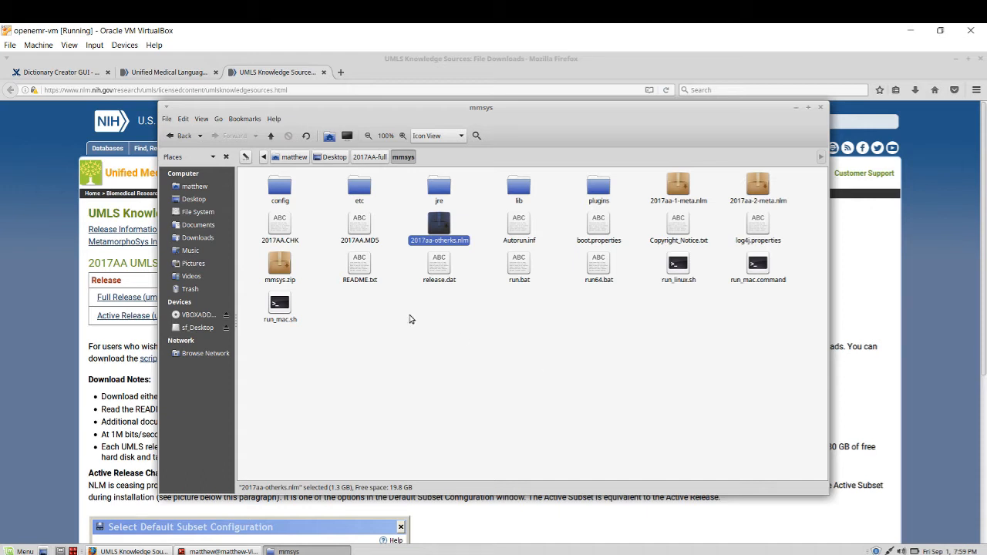
pyautogui.click(398, 315)
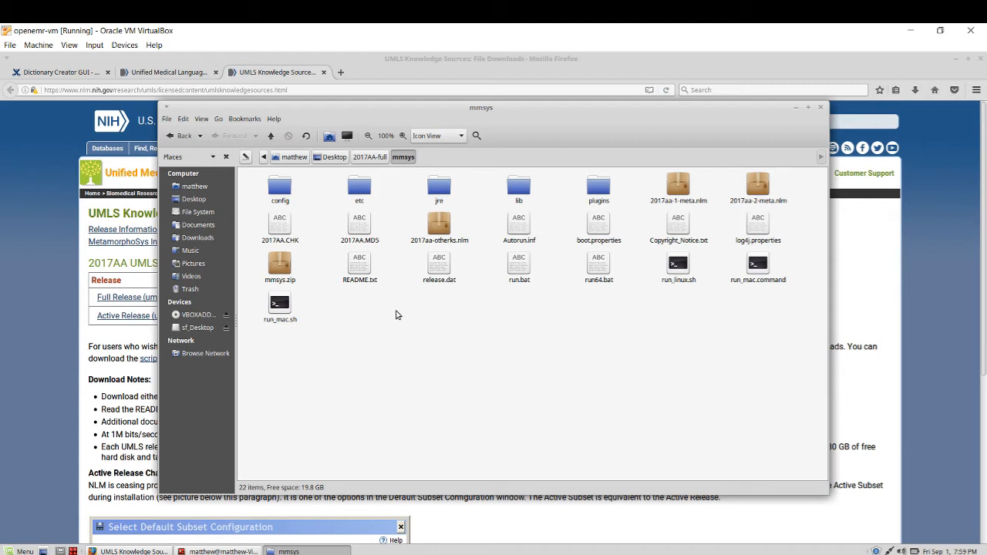
pyautogui.moveTo(740, 248)
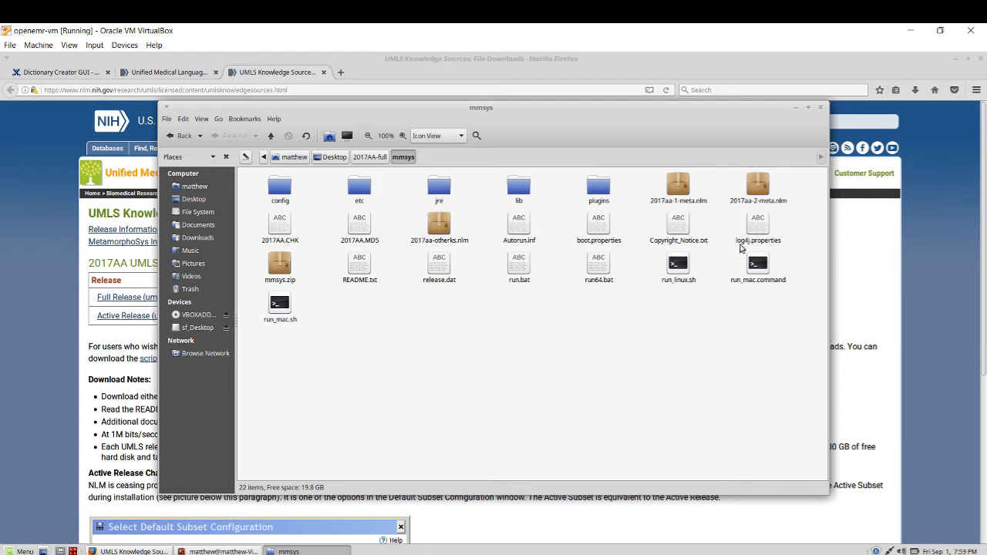
pyautogui.moveTo(734, 275)
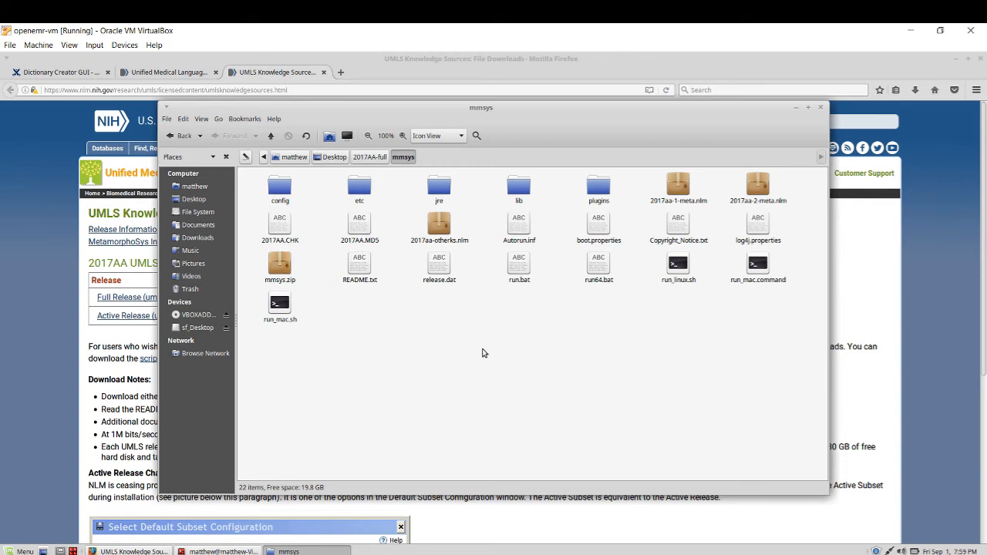
pyautogui.moveTo(219, 506)
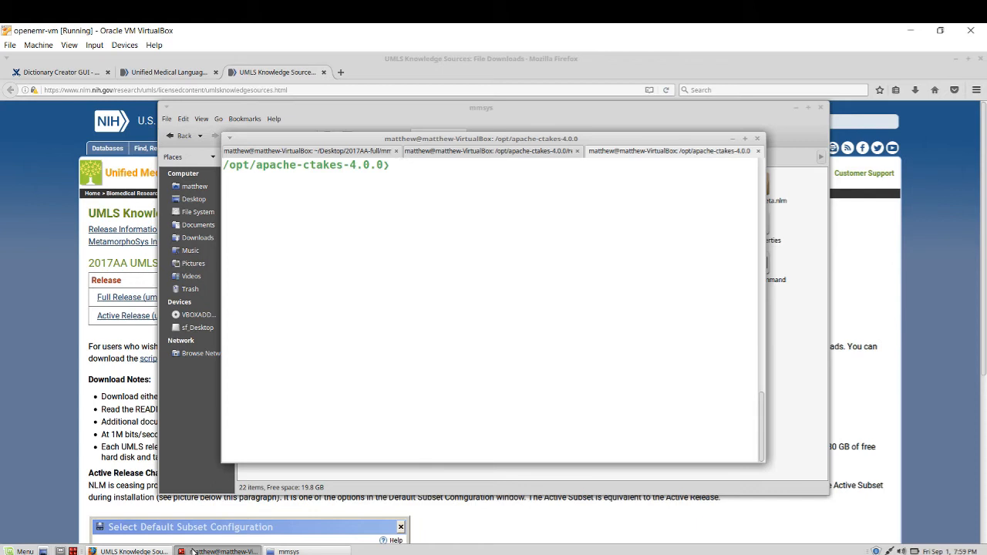
# Step: Change to ~/Desktop/2017AA-full/mmsys and run ./run_linux.sh to launch MetamorphoSys
pyautogui.write('cd')
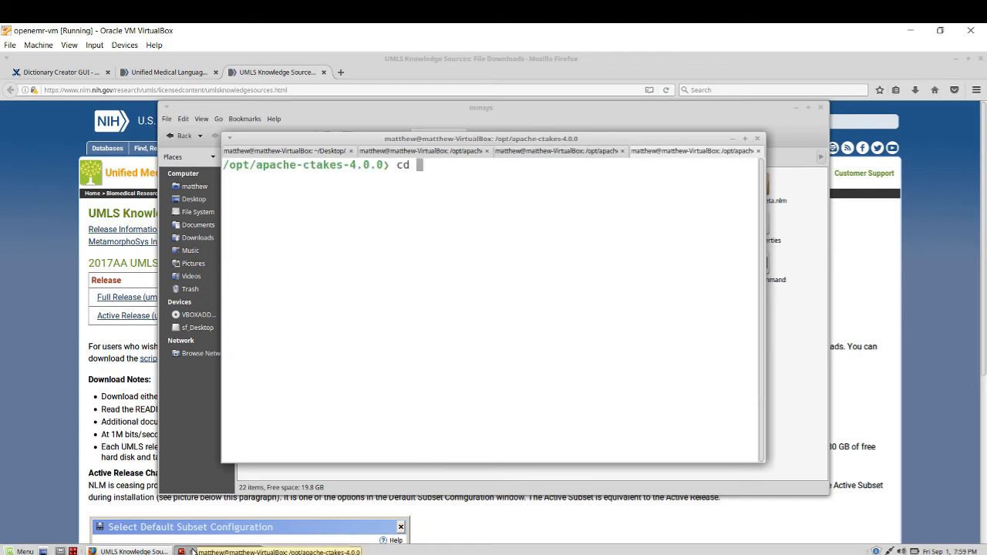
pyautogui.write('~/Desktop/')
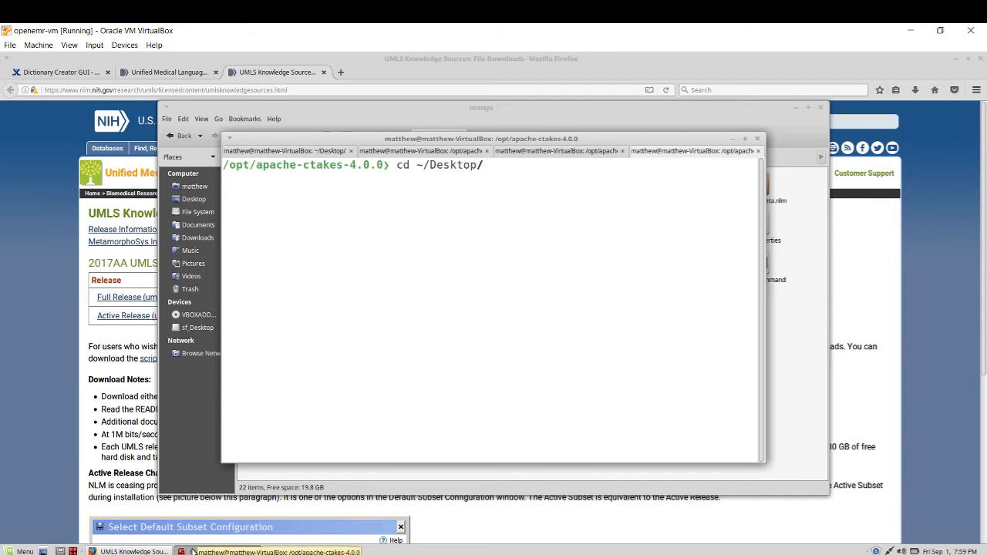
pyautogui.write('2017AA-full/')
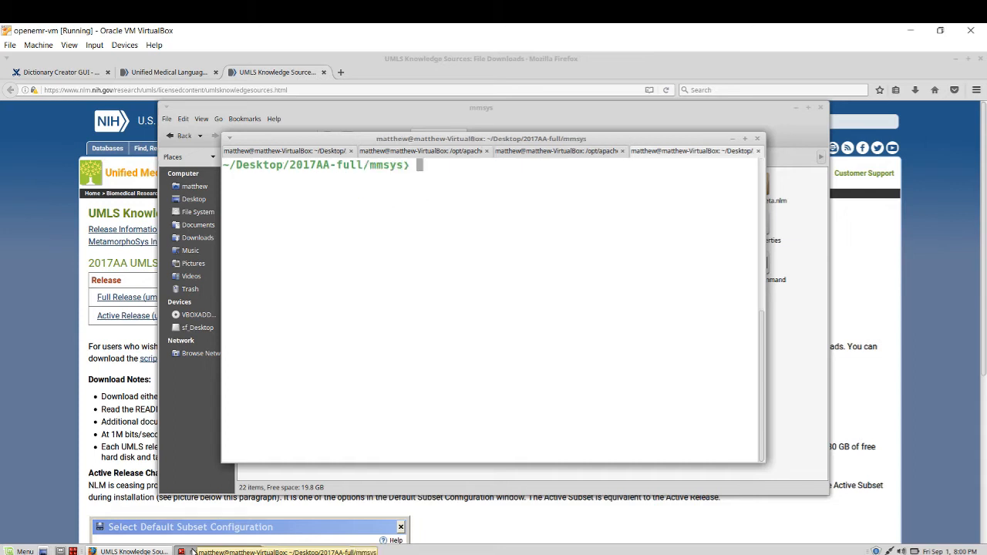
pyautogui.write('./run_linux.sh')
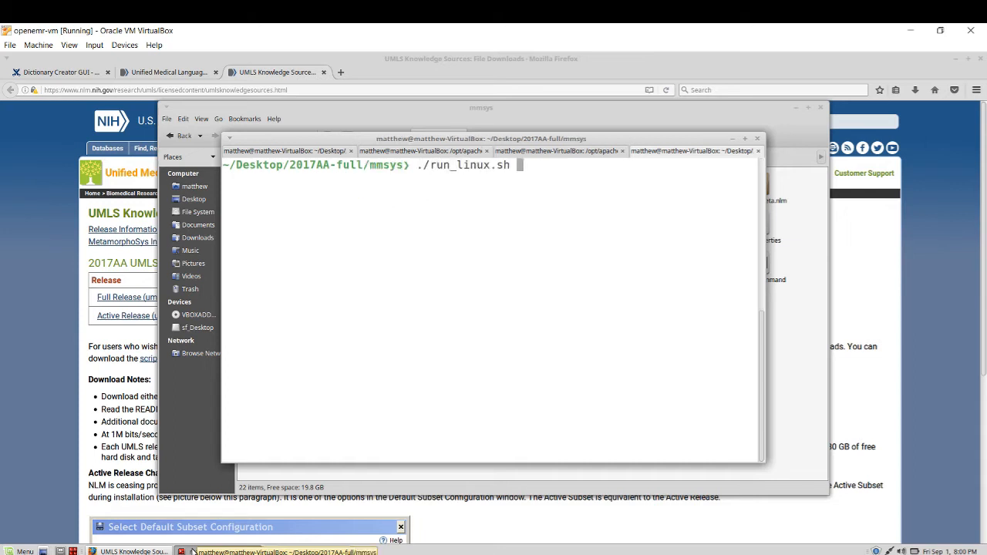
pyautogui.press('Return')
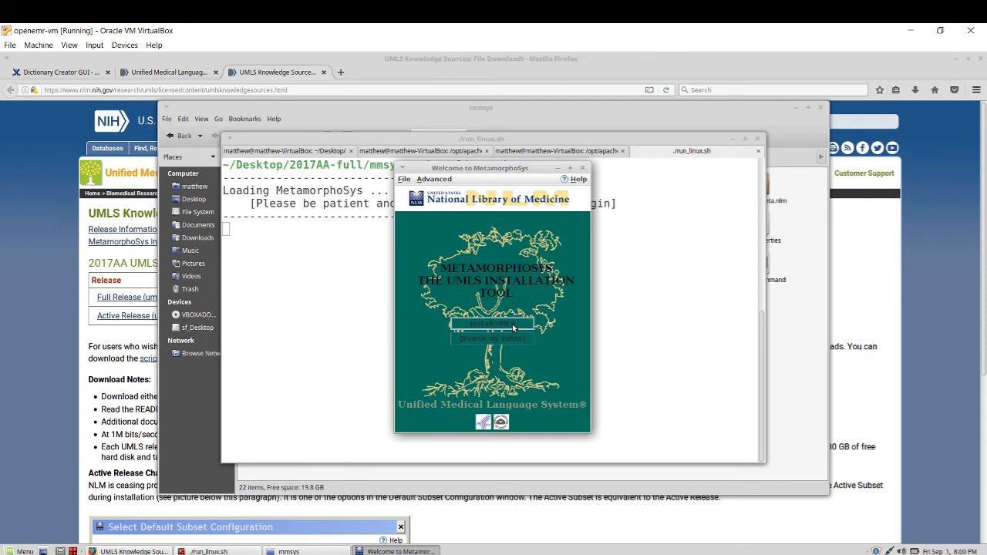
# Step: Start Install UMLS with the Desktop as destination and confirm to begin installing
pyautogui.click(490, 324)
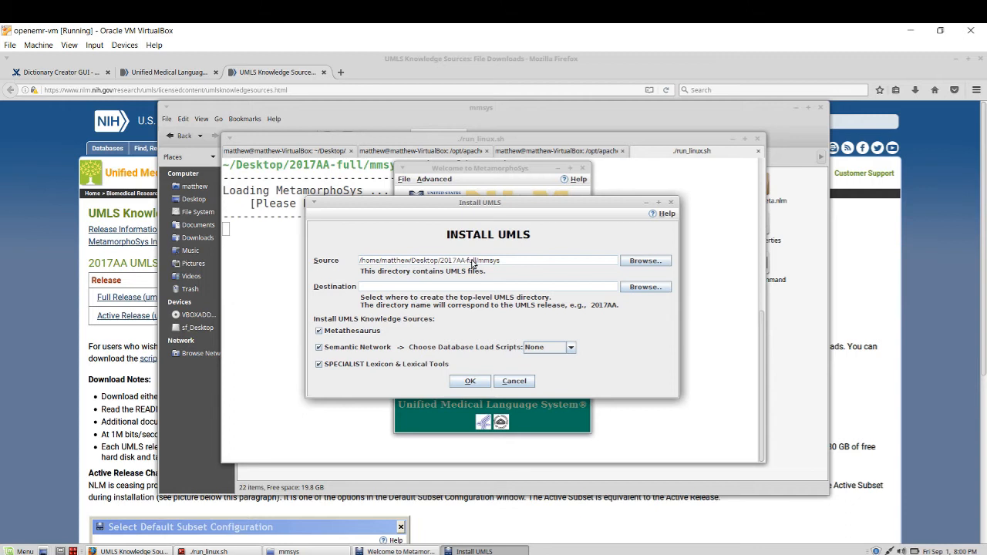
pyautogui.moveTo(482, 266)
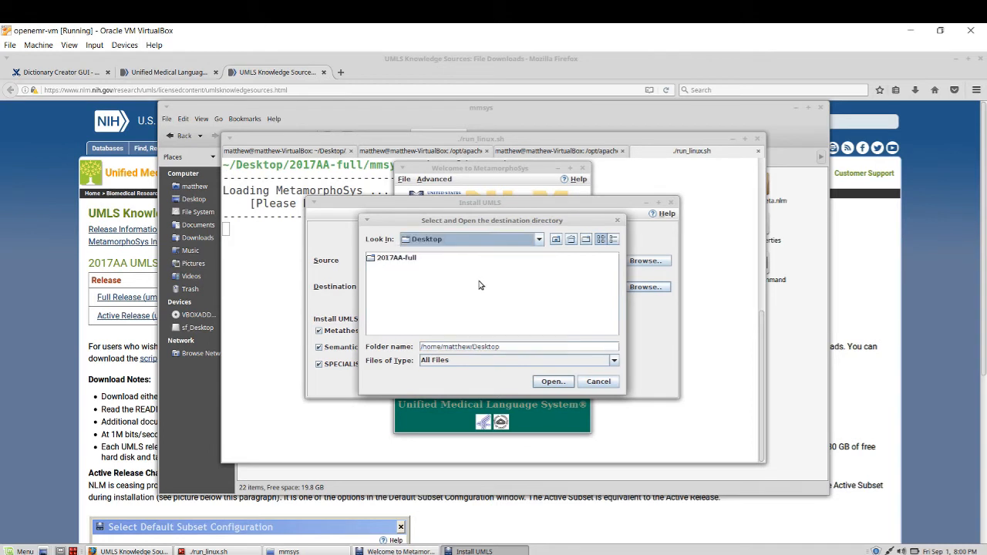
pyautogui.moveTo(574, 365)
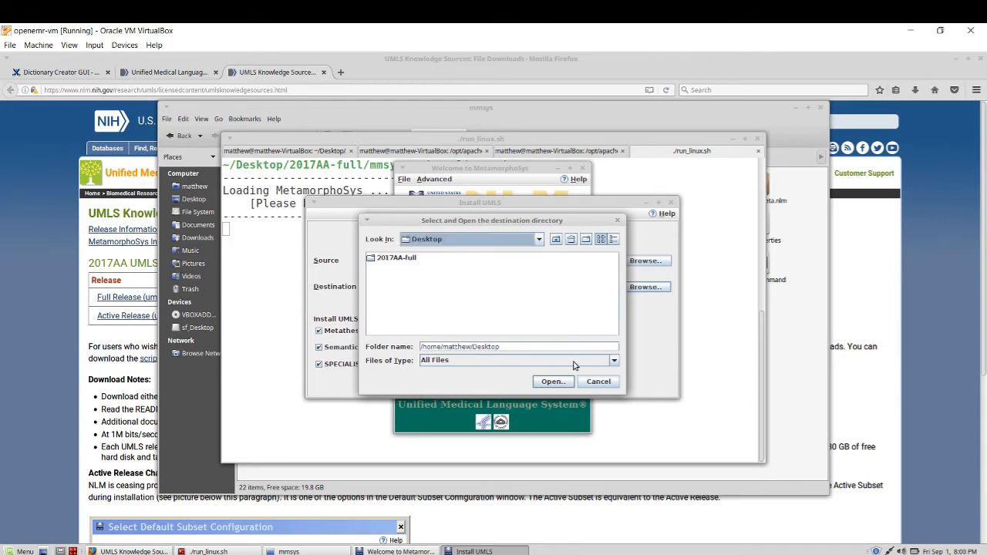
pyautogui.click(553, 381)
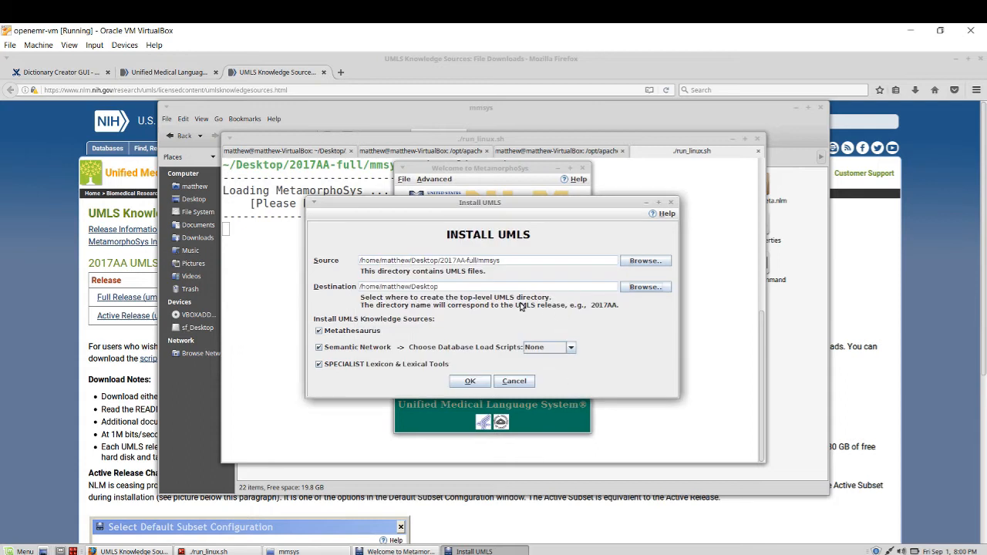
pyautogui.moveTo(594, 307)
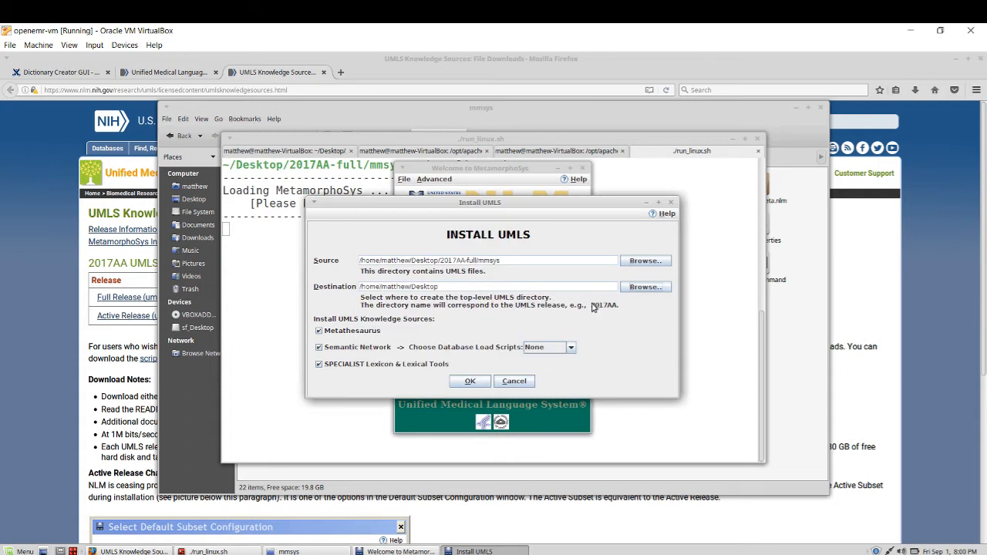
pyautogui.moveTo(611, 309)
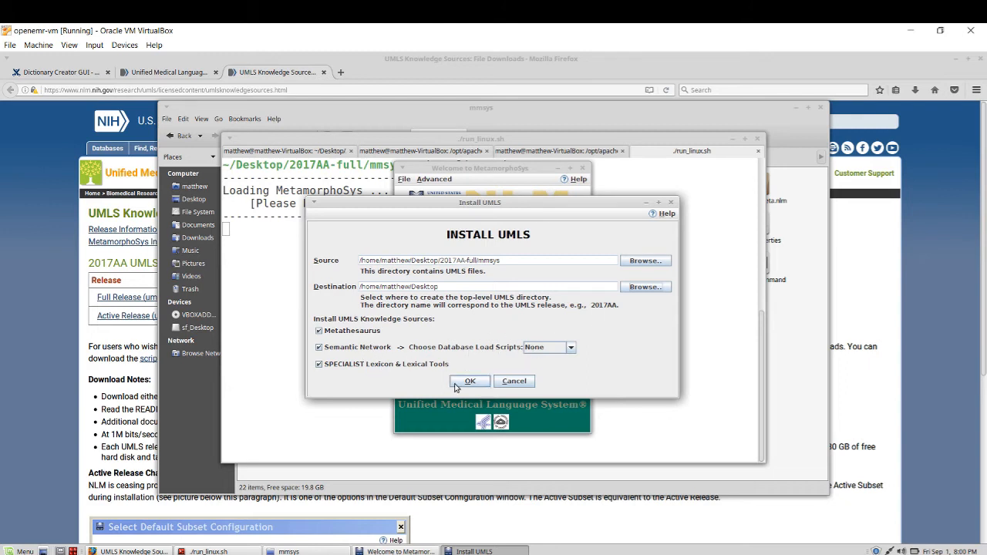
pyautogui.click(469, 380)
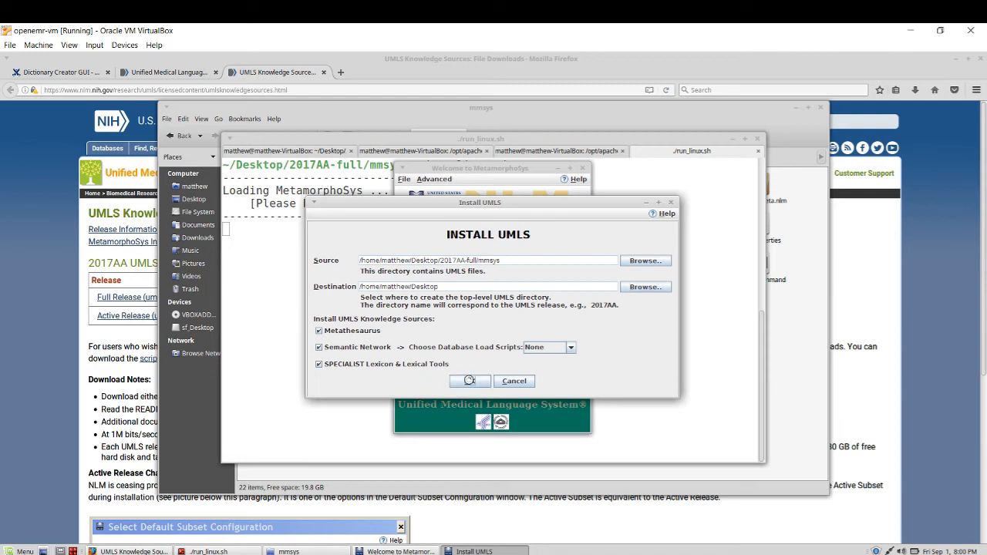
pyautogui.click(469, 380)
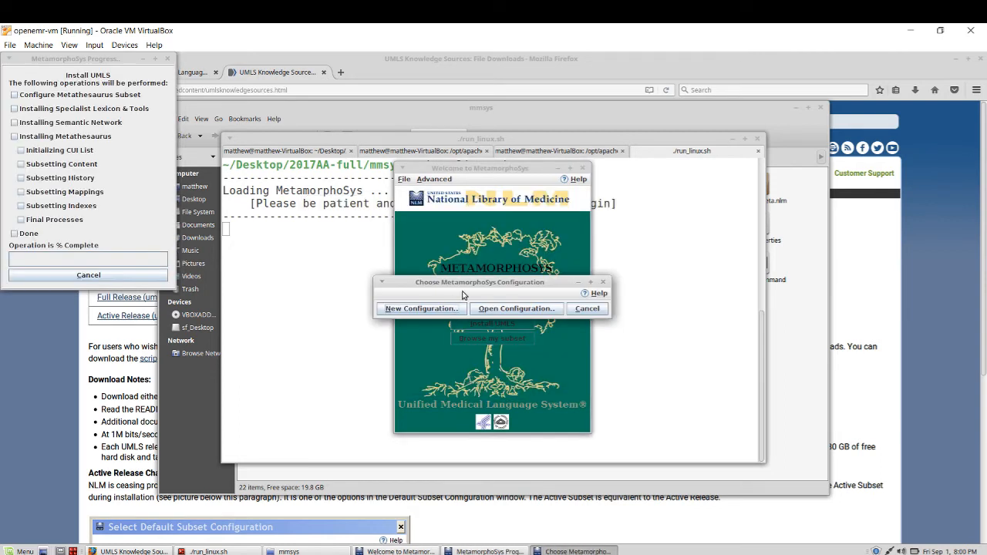
# Step: Move the progress and prompt windows aside and choose New Configuration
pyautogui.moveTo(478, 281); pyautogui.dragTo(621, 234)
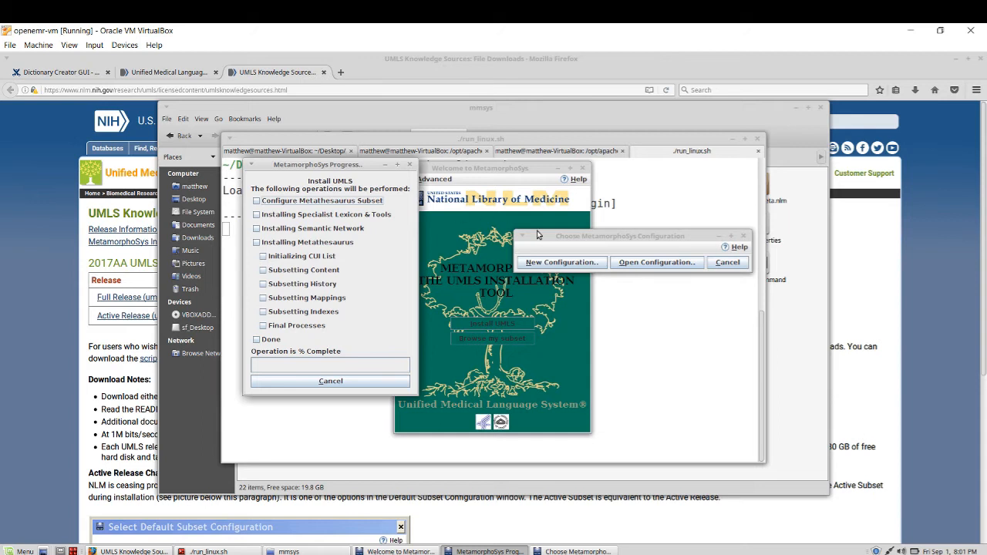
pyautogui.moveTo(621, 235); pyautogui.dragTo(542, 210)
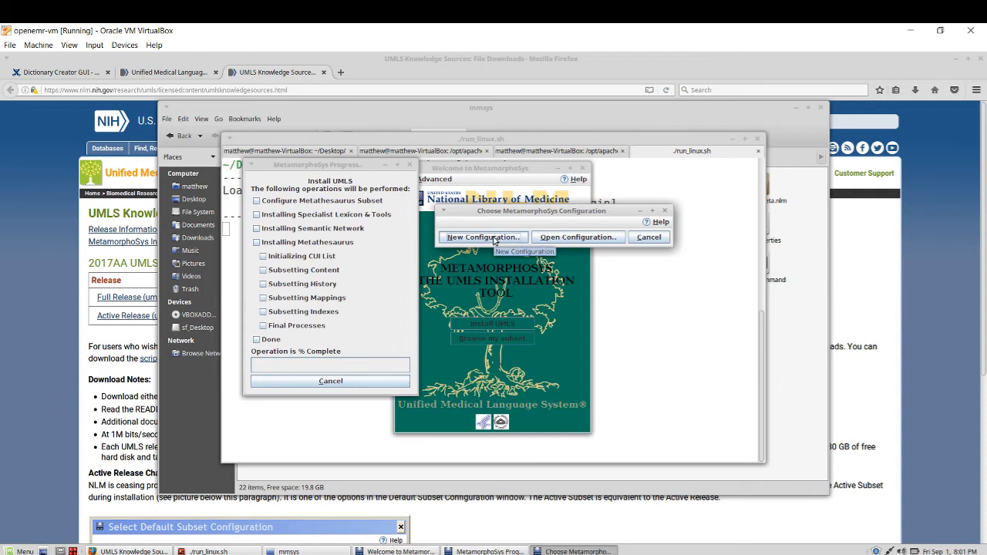
pyautogui.click(481, 238)
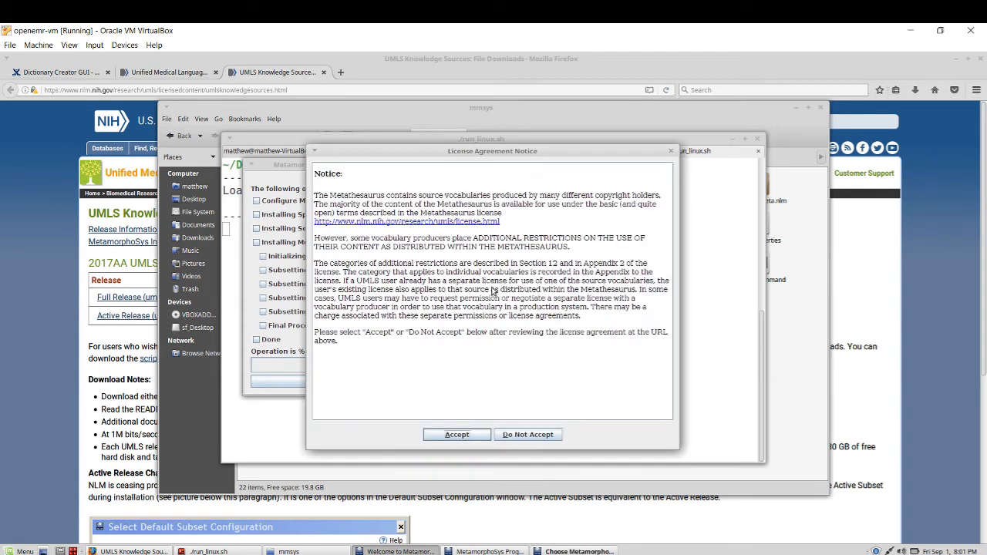
# Step: Accept the license notice and pick Active Subset as the default subset configuration
pyautogui.click(456, 435)
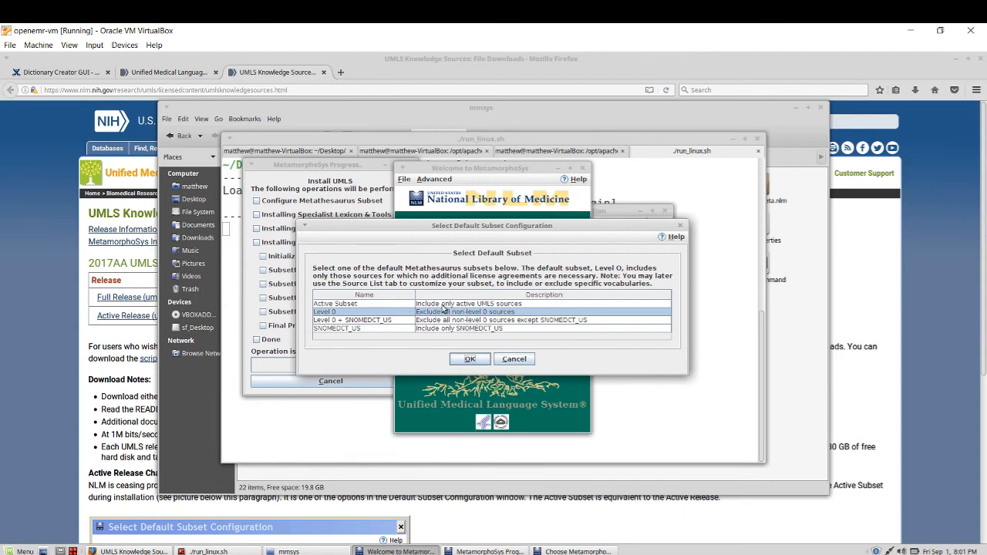
pyautogui.click(363, 303)
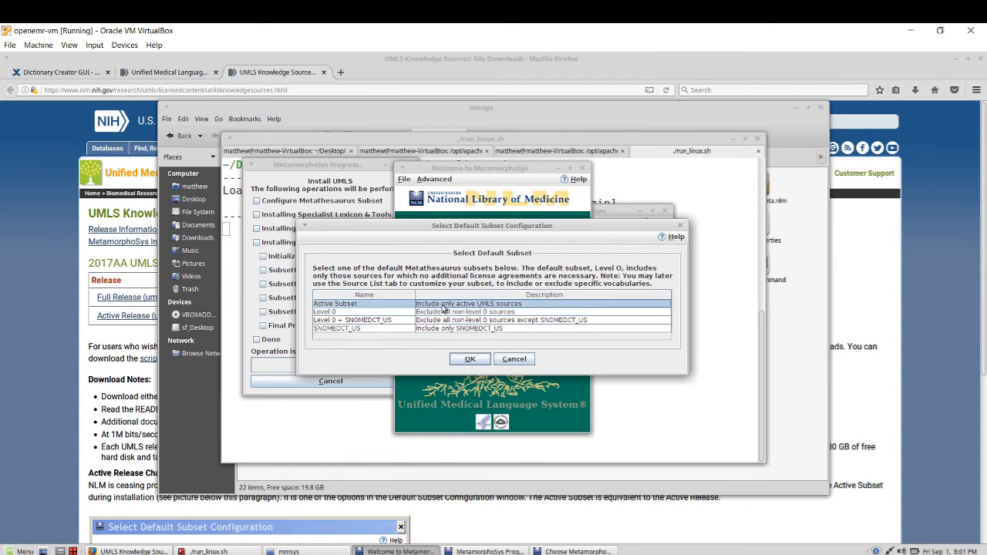
pyautogui.click(469, 357)
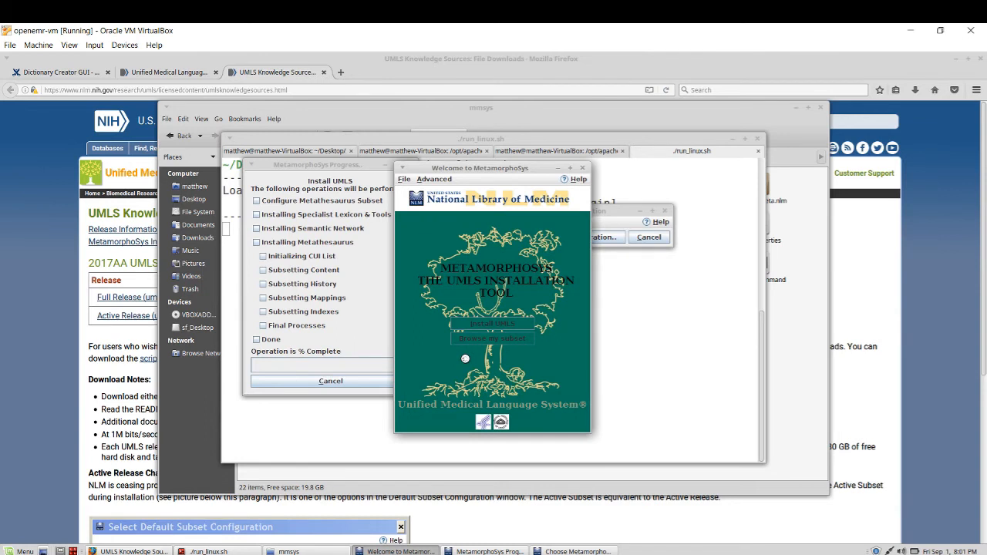
# Step: Review the Input and Output Options settings, then switch to the Source List
pyautogui.click(494, 324)
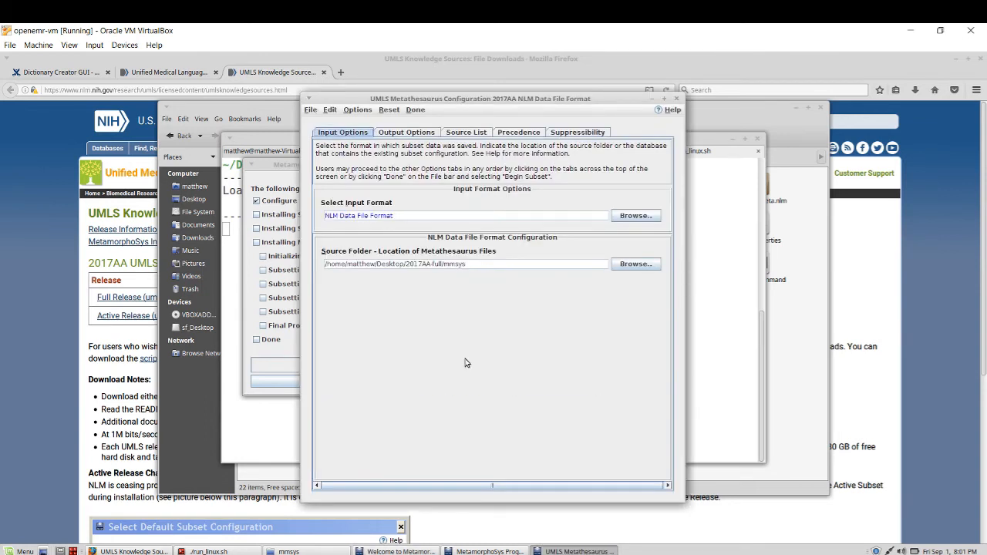
pyautogui.moveTo(420, 279)
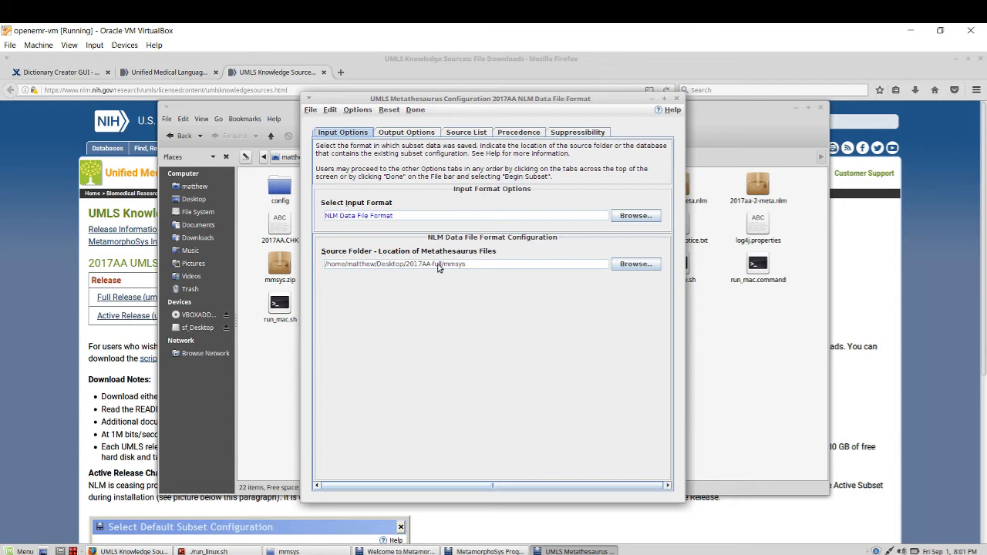
pyautogui.moveTo(457, 271)
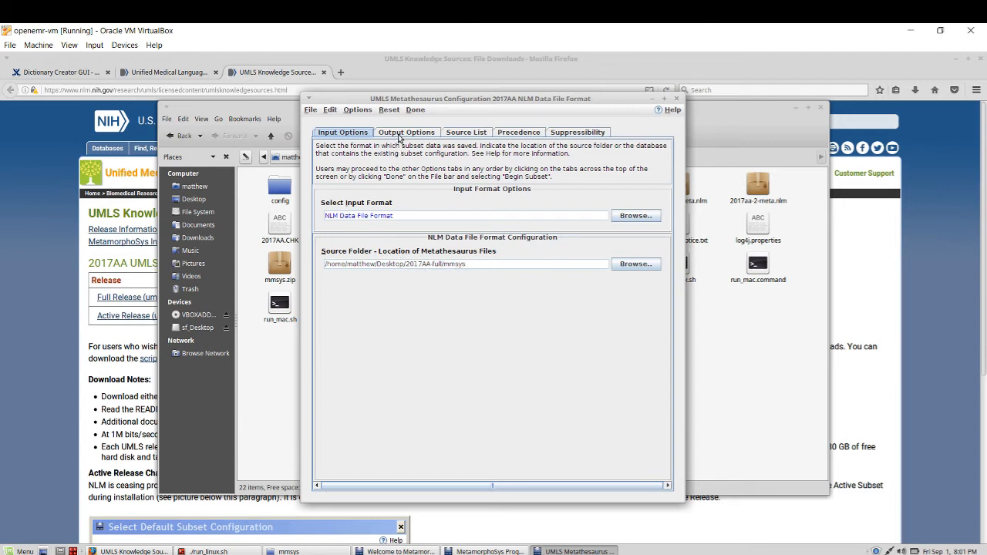
pyautogui.click(407, 133)
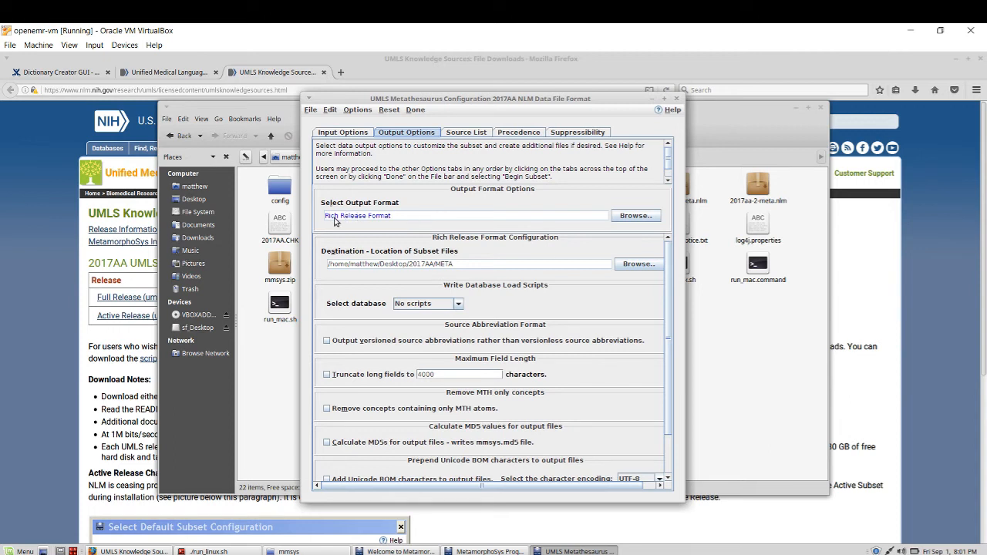
pyautogui.moveTo(380, 219)
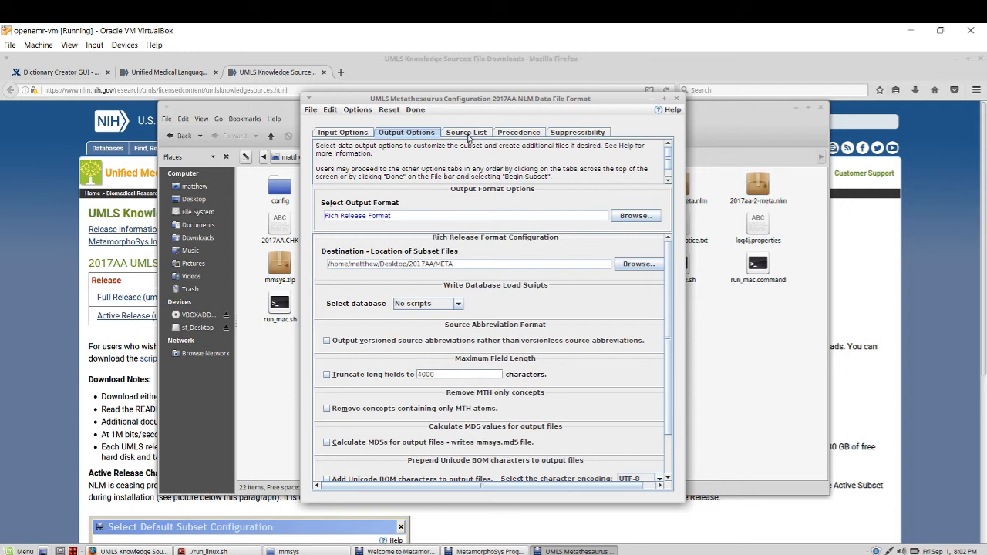
pyautogui.click(466, 132)
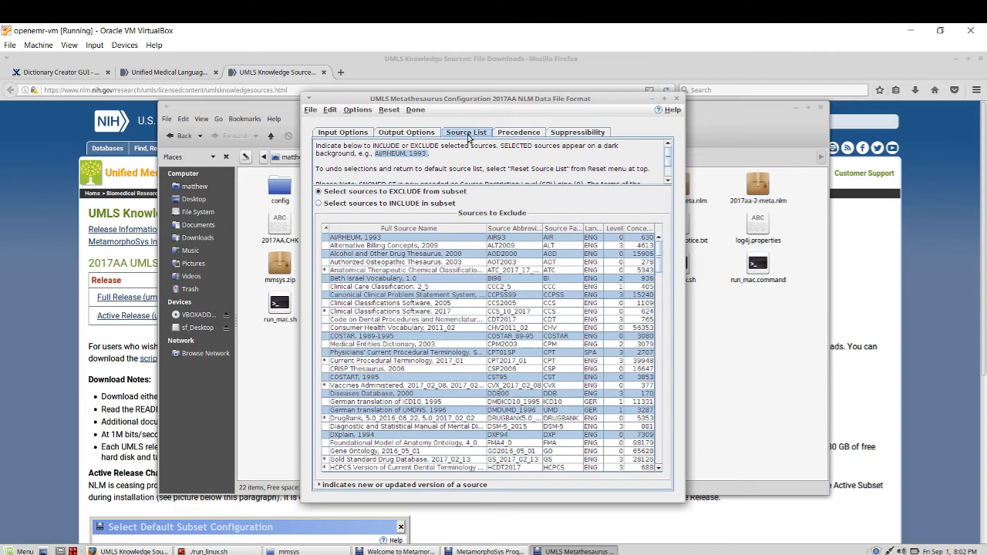
# Step: Choose to select sources to include and scroll down to the ICD10 entries
pyautogui.scroll(-3)
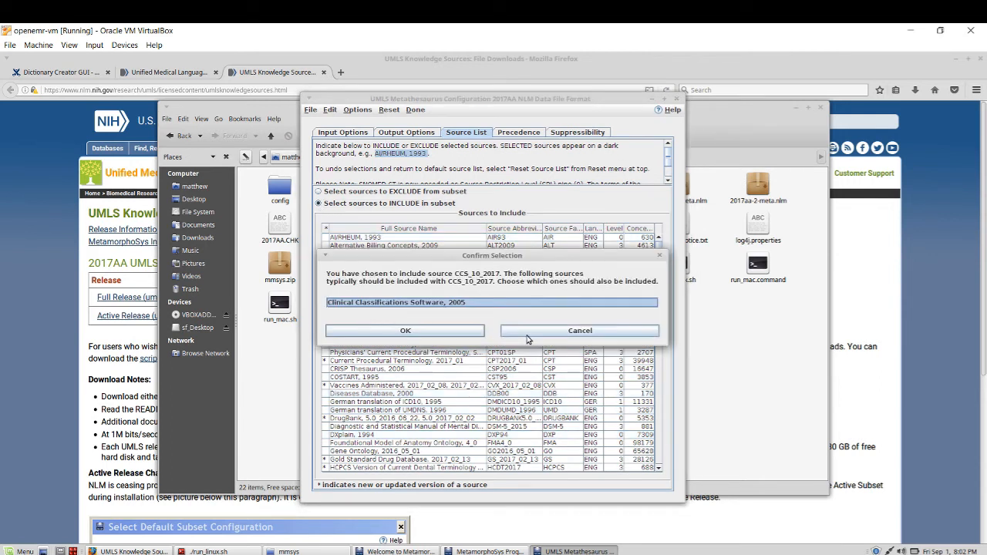
pyautogui.click(405, 331)
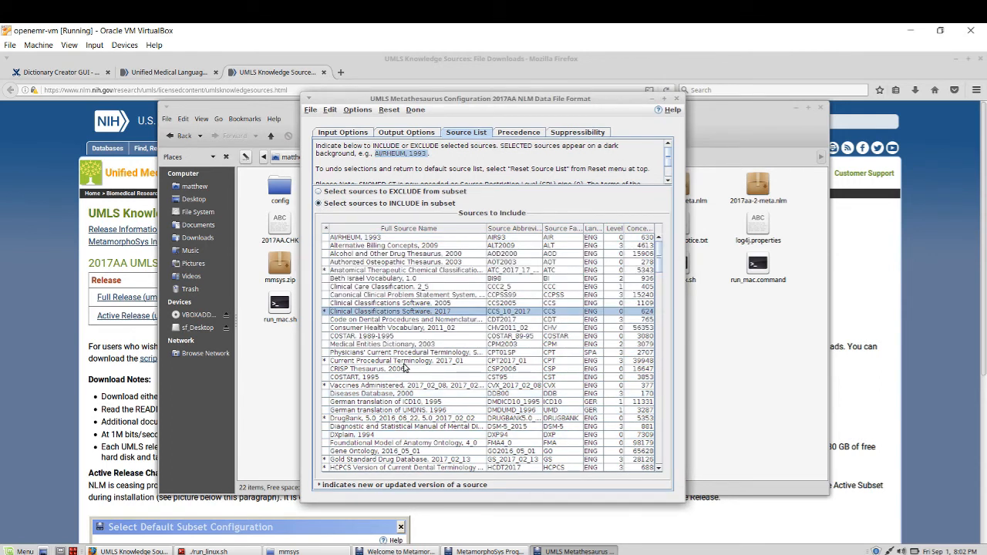
pyautogui.moveTo(561, 233)
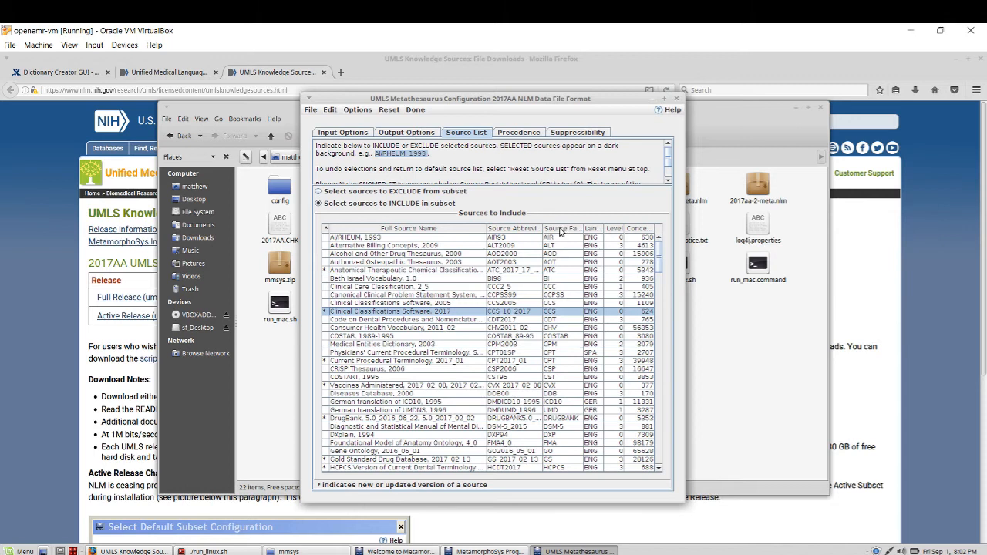
pyautogui.scroll(-3)
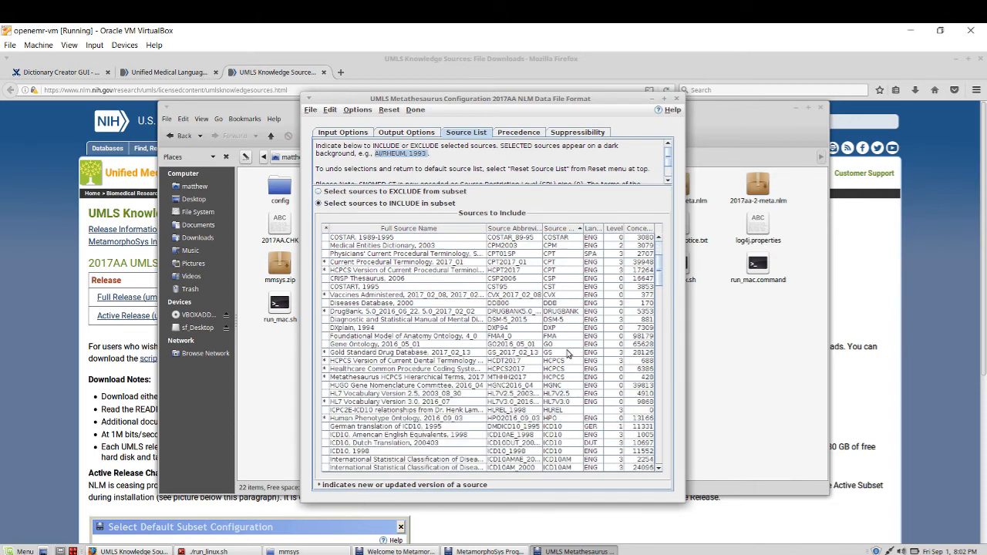
pyautogui.scroll(-3)
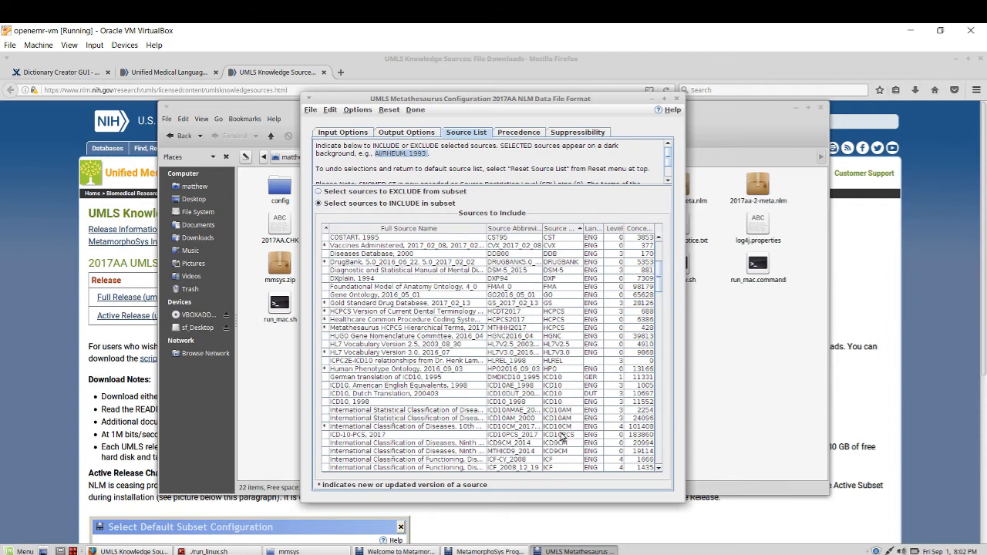
pyautogui.moveTo(466, 389)
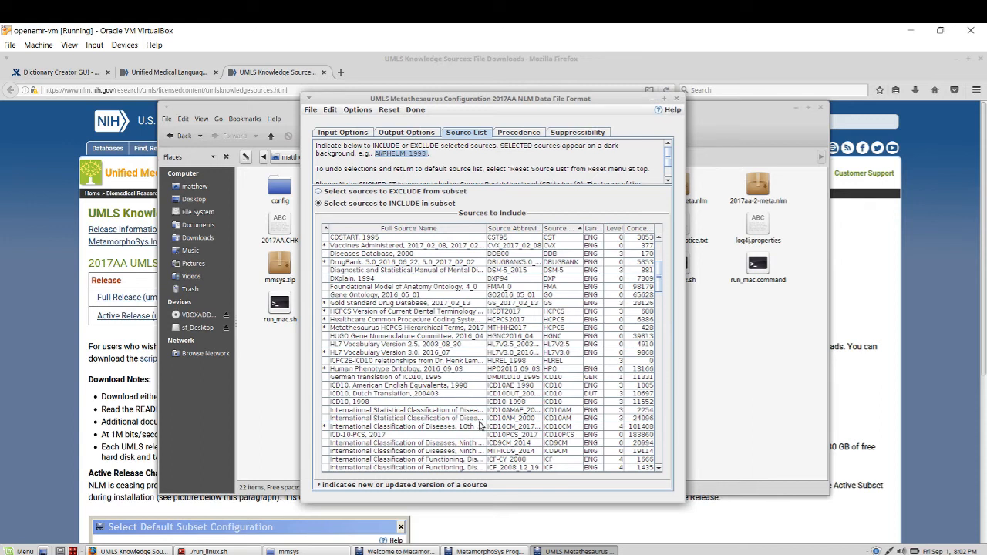
pyautogui.moveTo(519, 432)
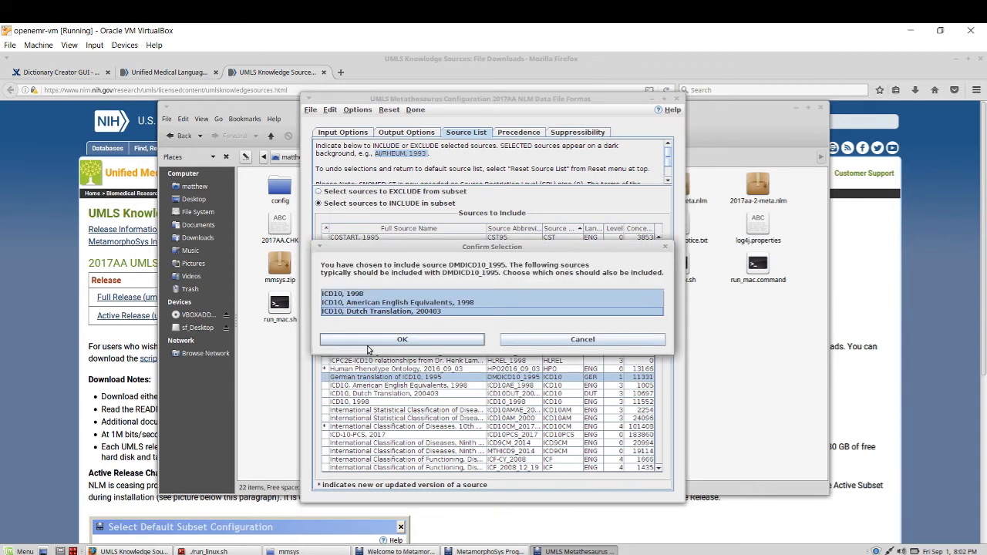
# Step: Include ICD10 with its related ICD10CM and ICD10PCS sources, then move to Precedence
pyautogui.click(401, 339)
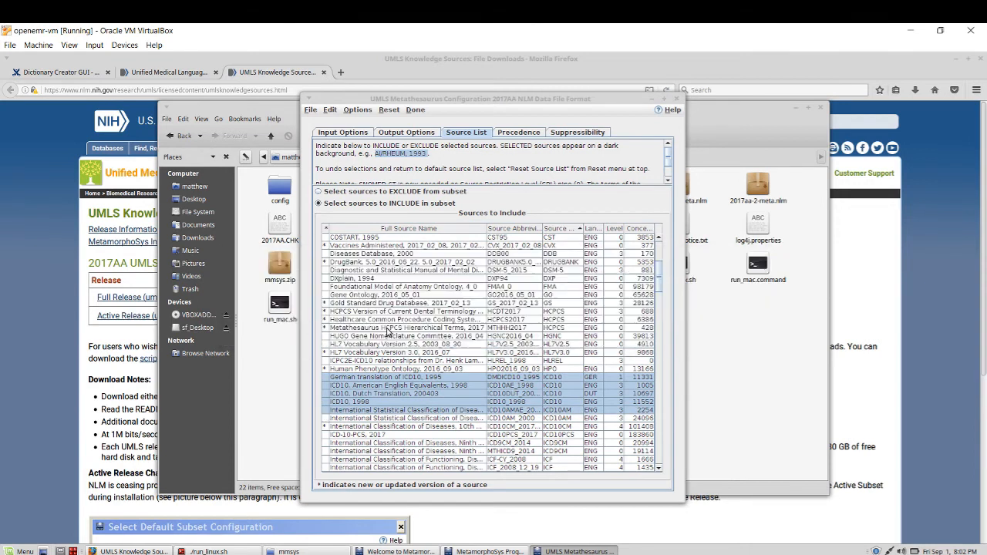
pyautogui.click(386, 435)
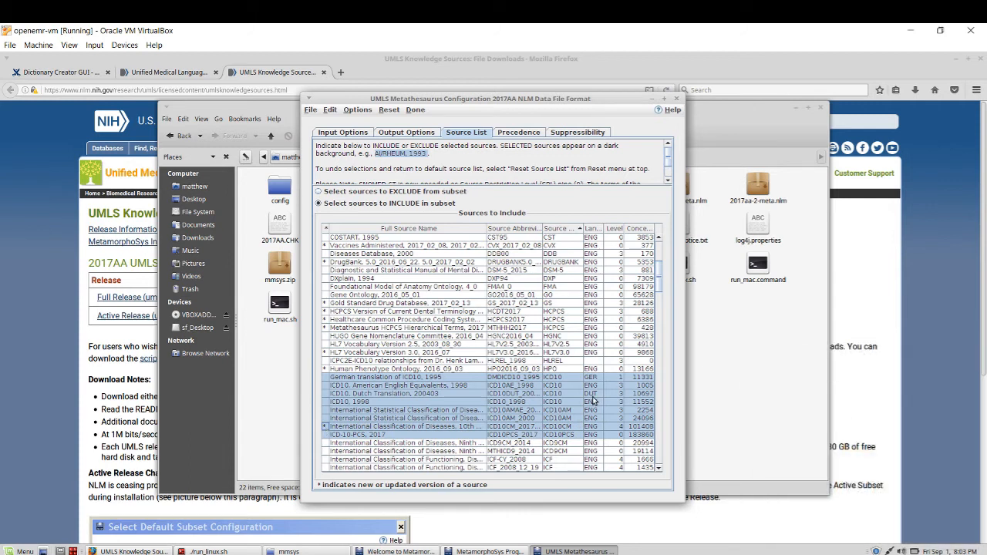
pyautogui.click(518, 133)
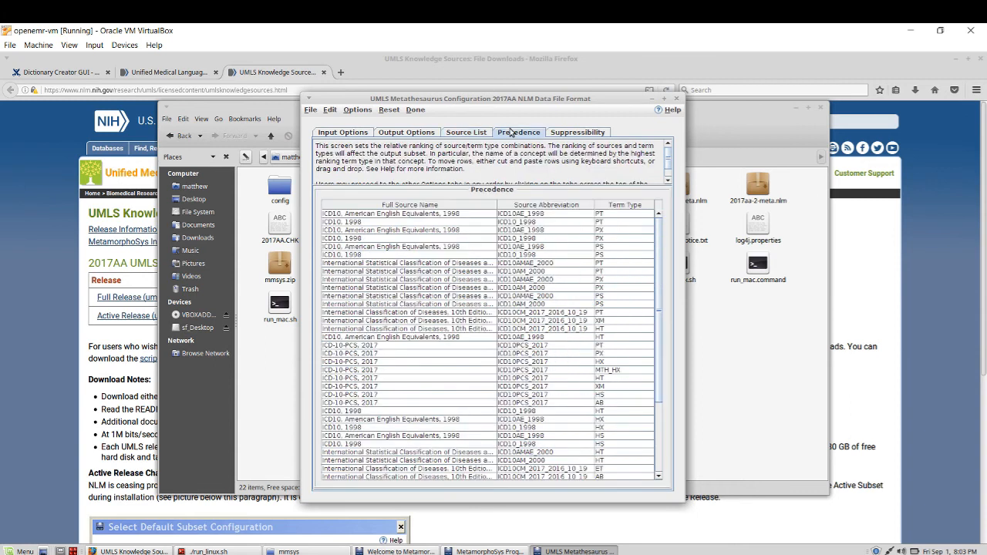
pyautogui.moveTo(518, 321)
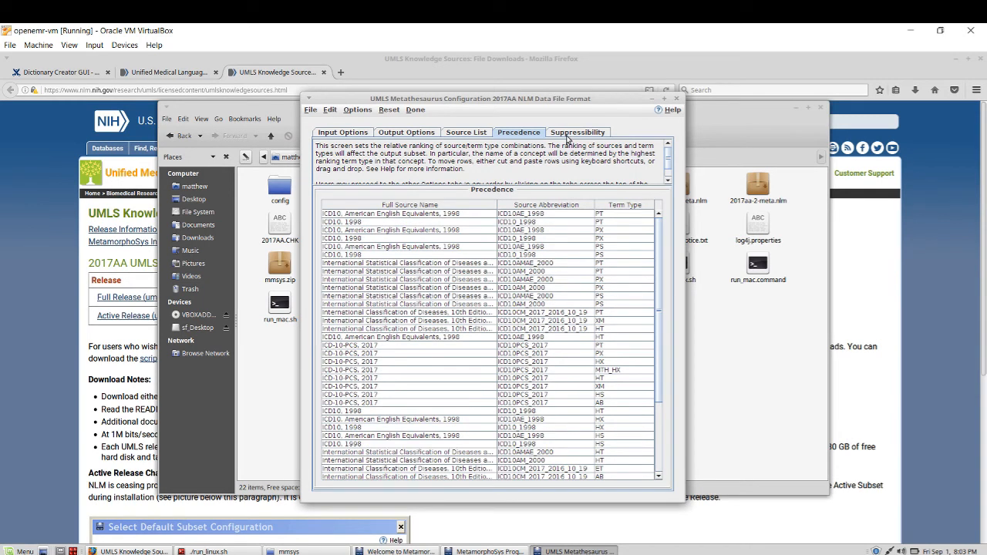
# Step: Look over the suppressible ICD-10 term types on the Suppressibility screen and pull down the Done menu
pyautogui.click(577, 133)
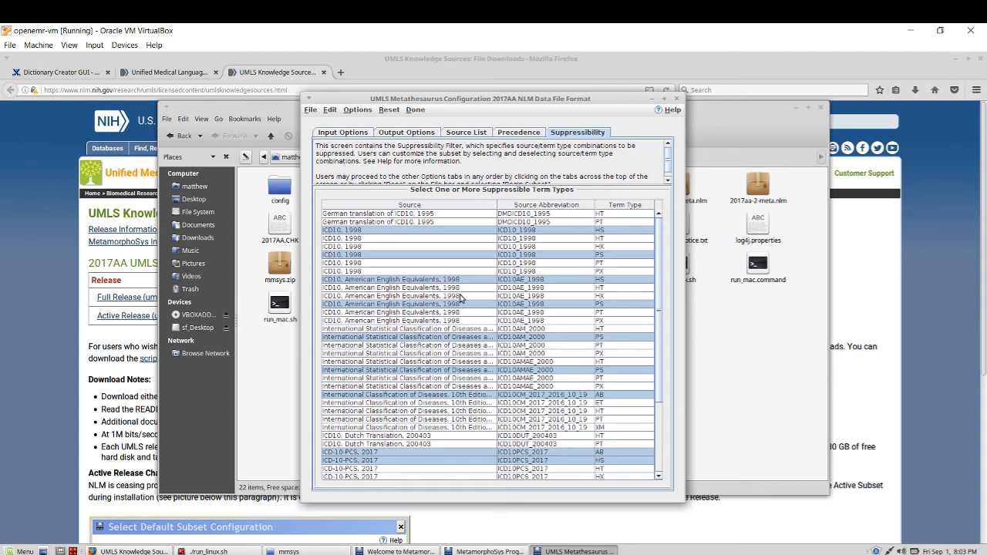
pyautogui.scroll(-3)
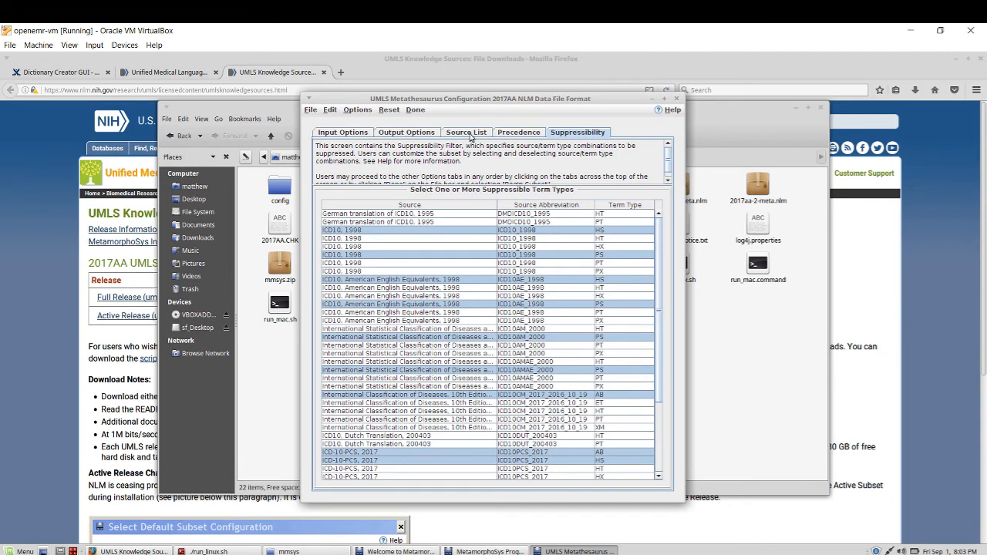
pyautogui.click(415, 109)
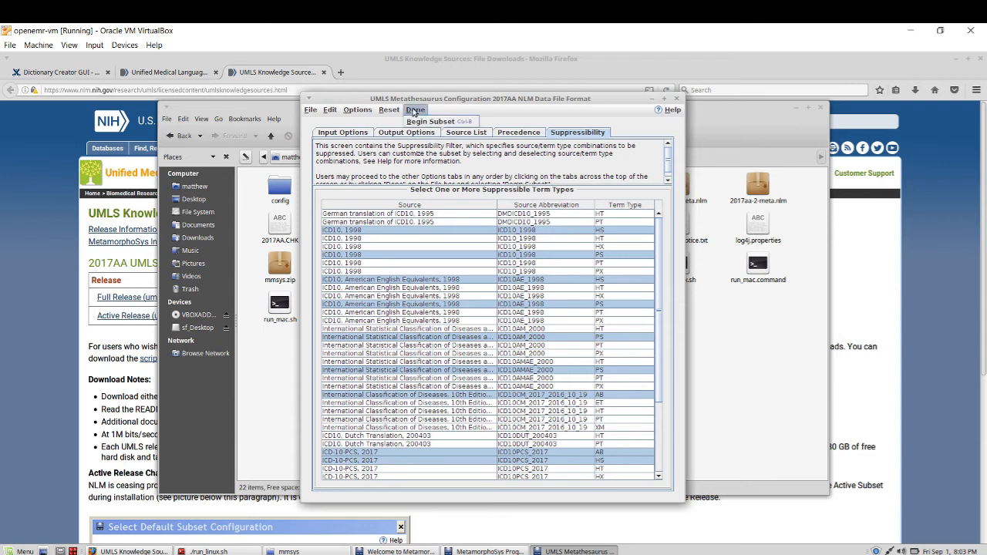
# Step: Begin the subset, agree to save changes, and save the configuration to the Desktop as icd
pyautogui.click(415, 109)
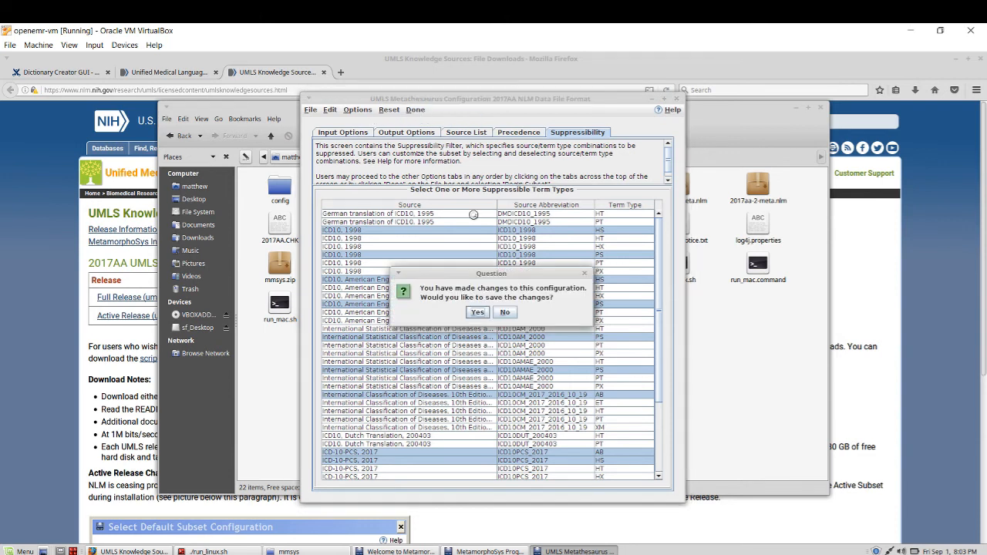
pyautogui.click(506, 312)
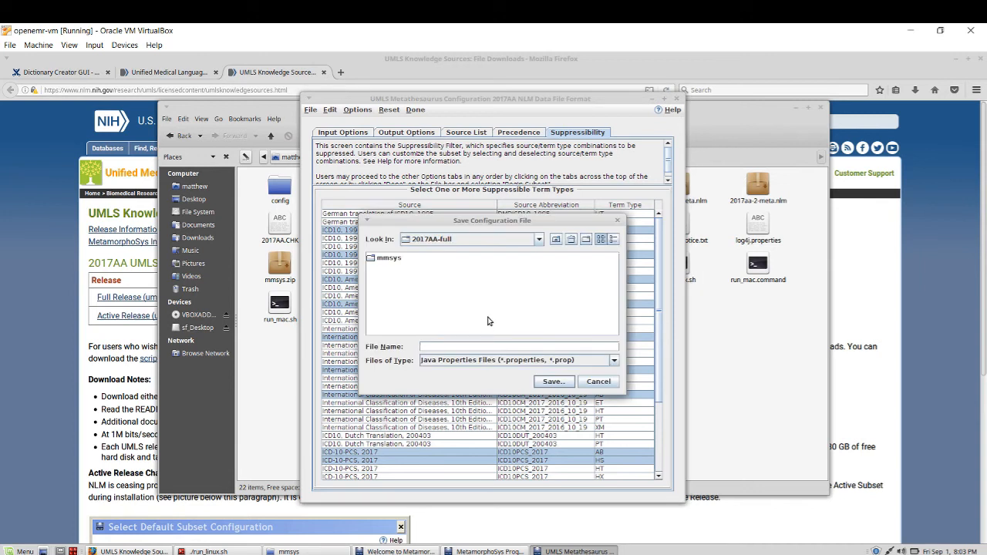
pyautogui.click(538, 238)
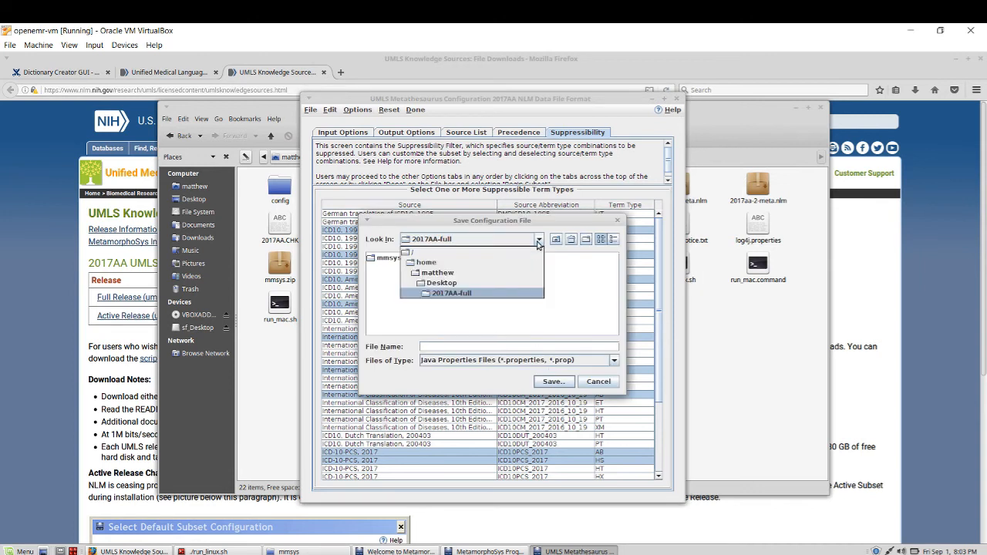
pyautogui.click(442, 284)
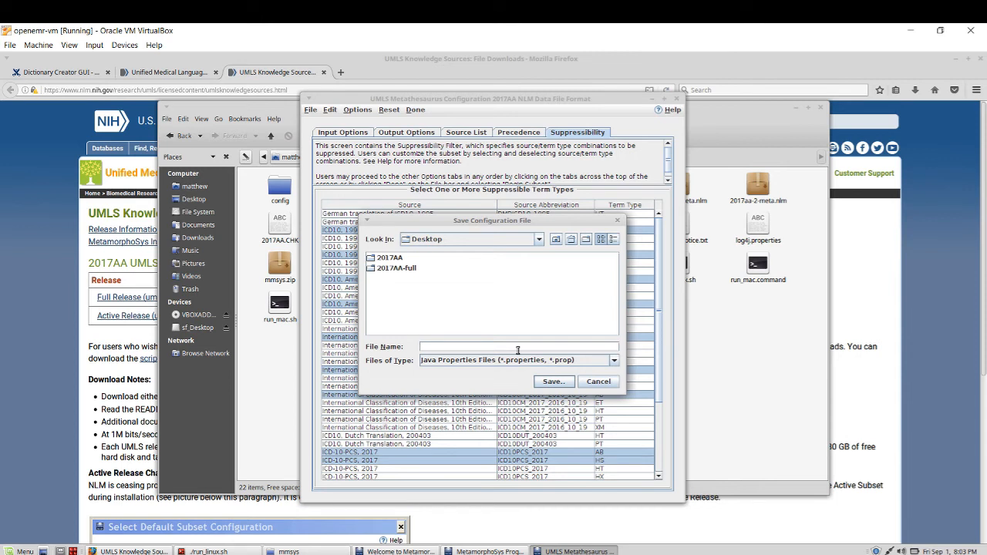
pyautogui.write('icd')
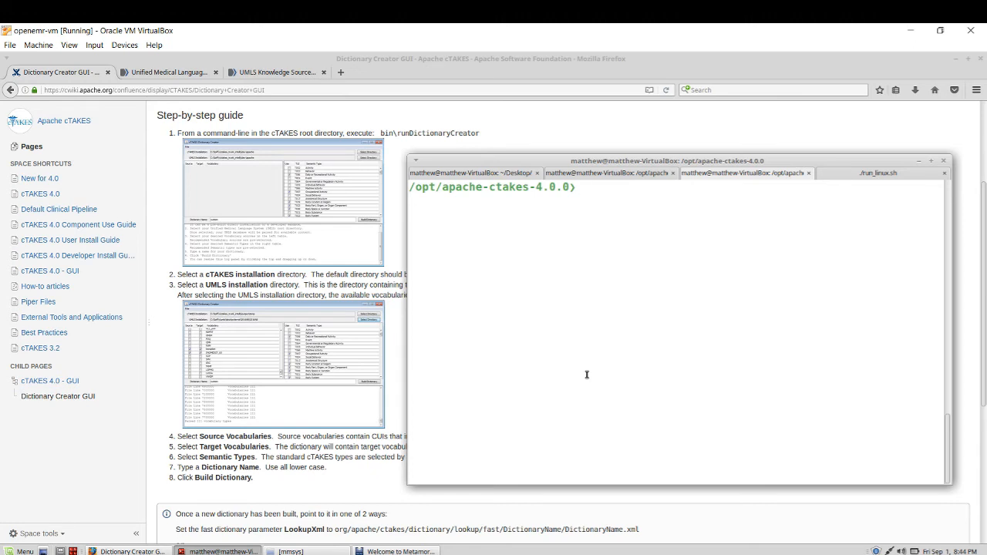
# Step: Run ./bin/runDictionaryCreator.sh from /opt/apache-ctakes-4.0.0 to launch the cTAKES Dictionary Creator
pyautogui.write('./bin/')
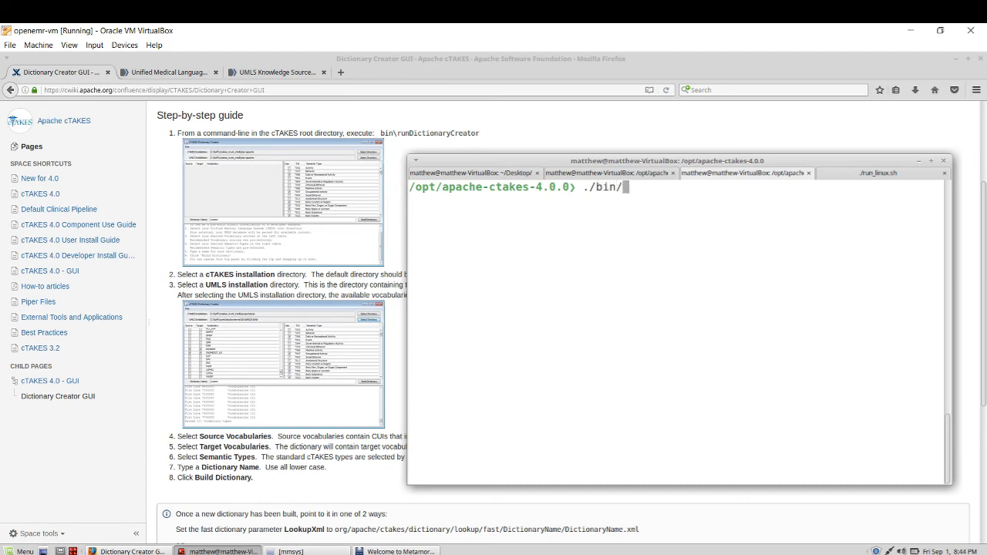
pyautogui.write('runDictionaryCreator.sh')
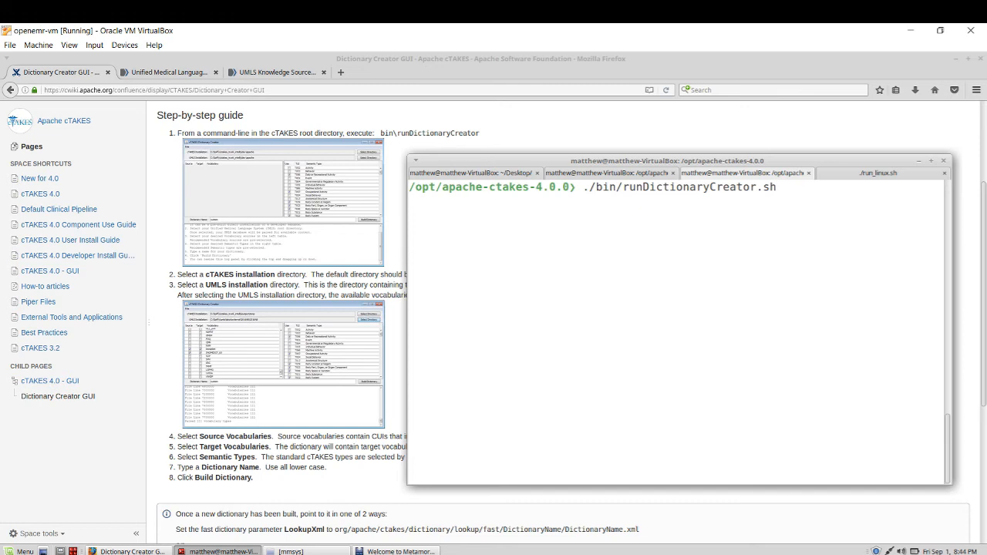
pyautogui.click(744, 173)
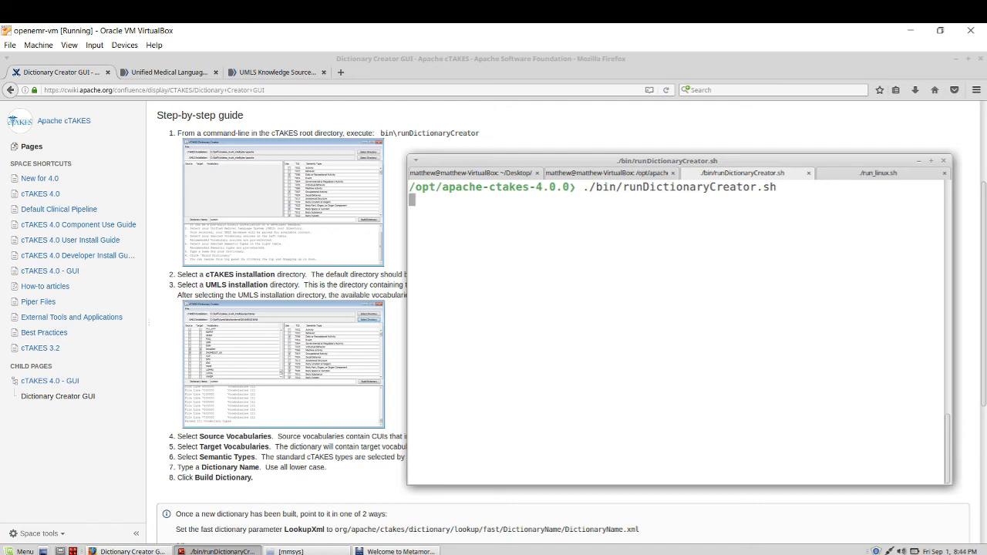
pyautogui.press('Return')
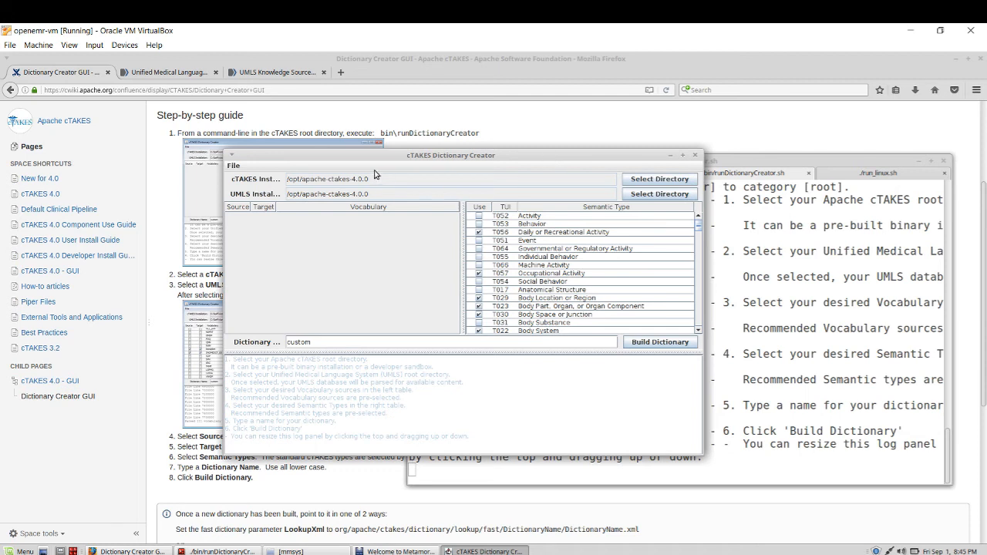
pyautogui.moveTo(275, 185)
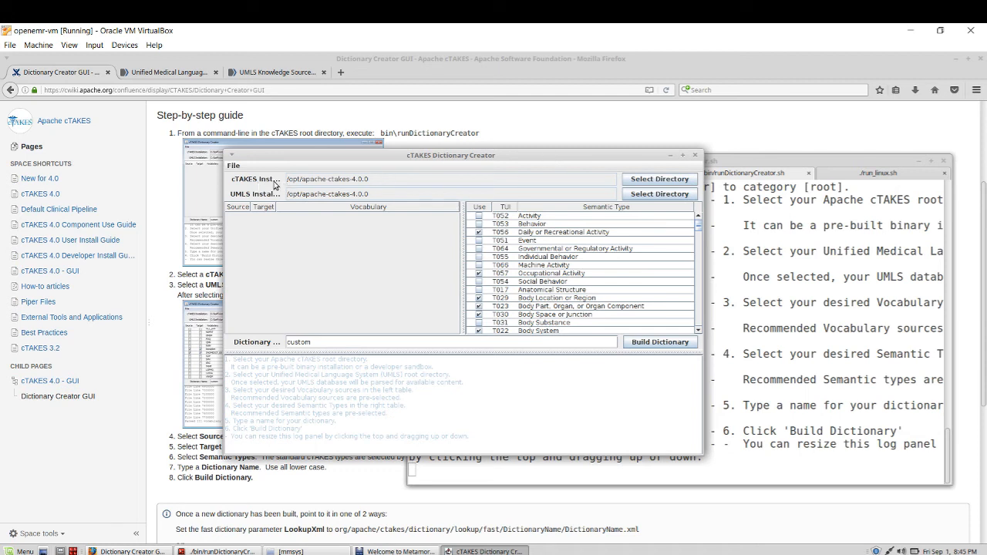
pyautogui.moveTo(379, 182)
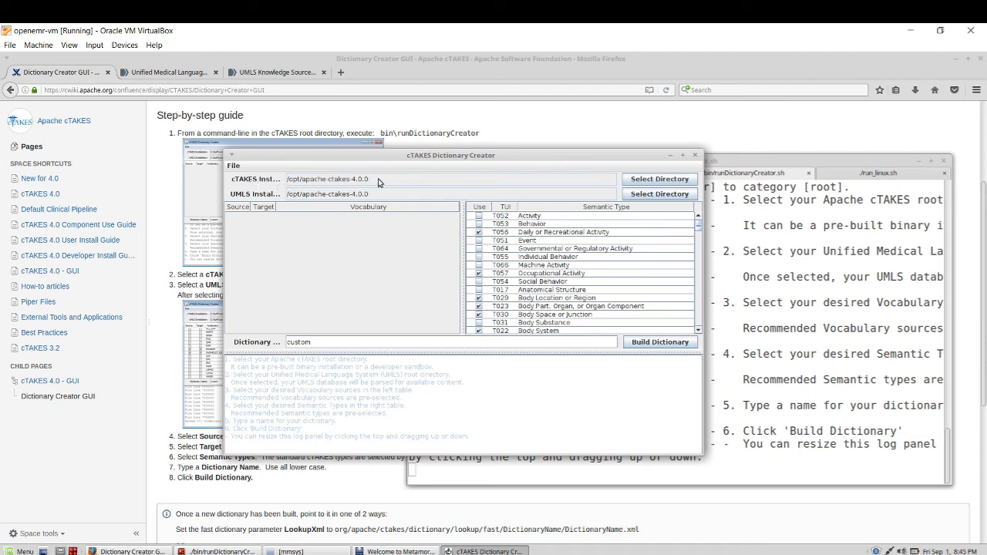
pyautogui.moveTo(611, 157)
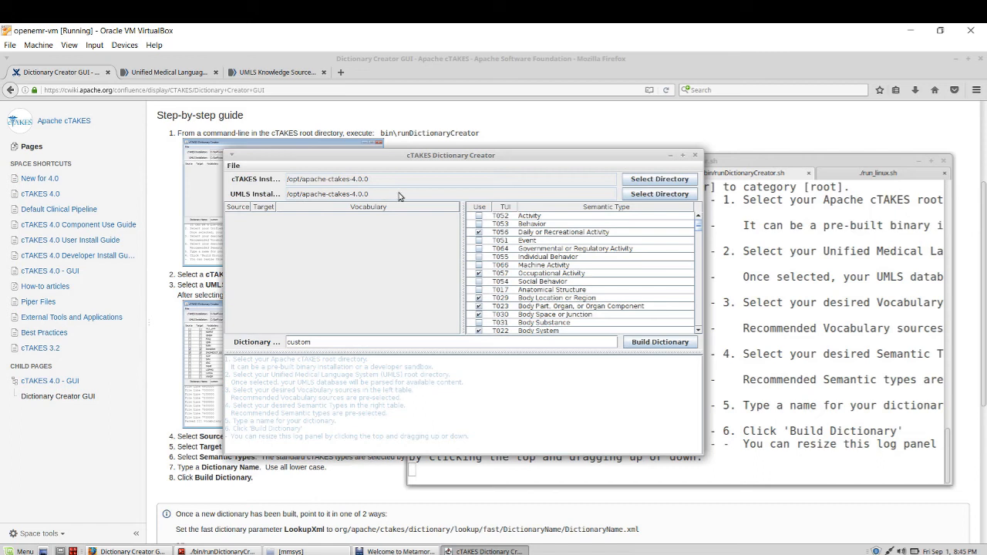
# Step: Browse from the filesystem root through the home folder to the Desktop for the UMLS directory
pyautogui.click(660, 195)
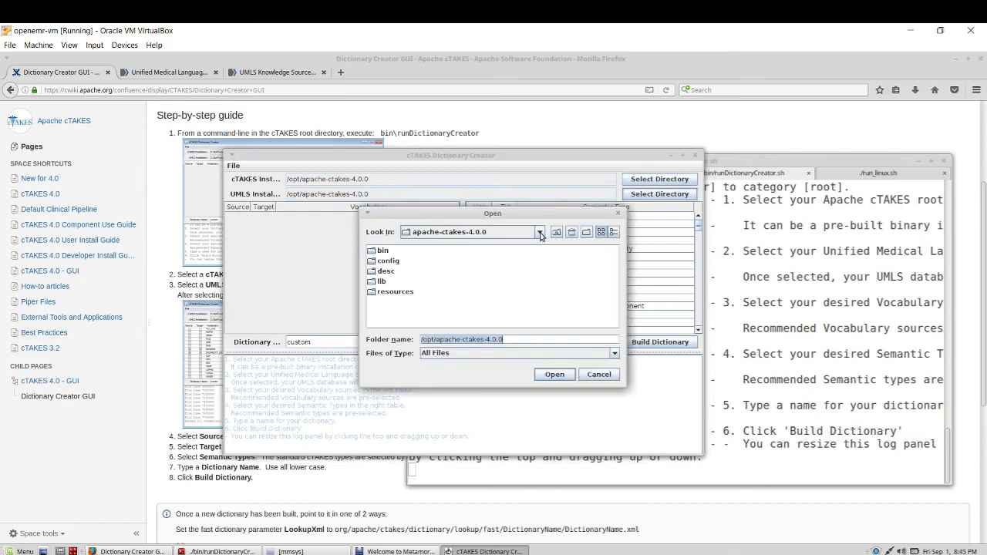
pyautogui.click(540, 231)
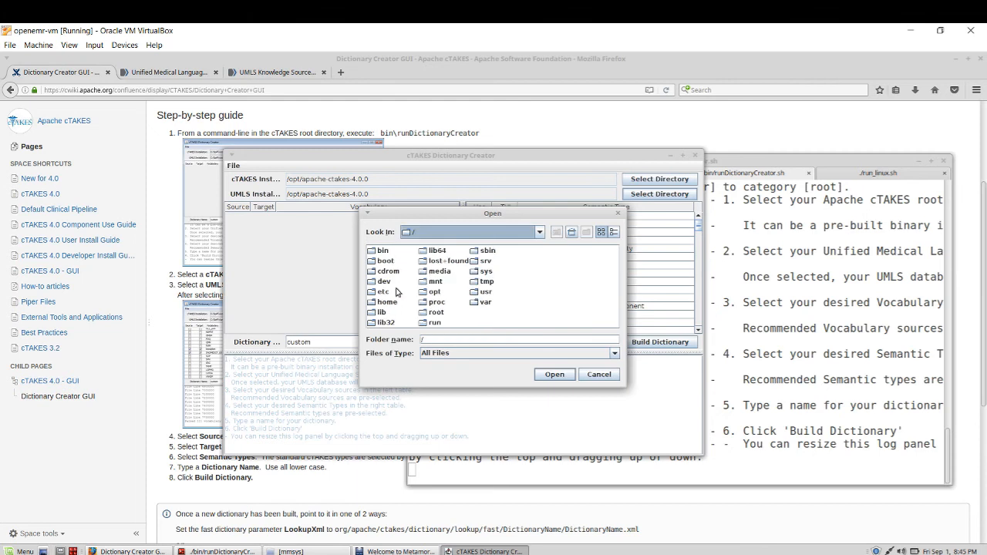
pyautogui.doubleClick(388, 301)
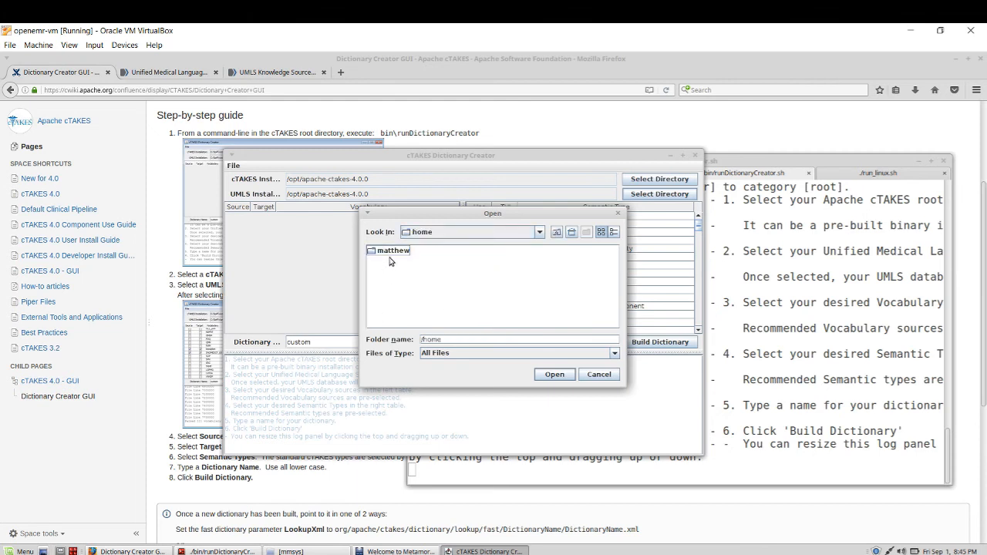
pyautogui.doubleClick(394, 250)
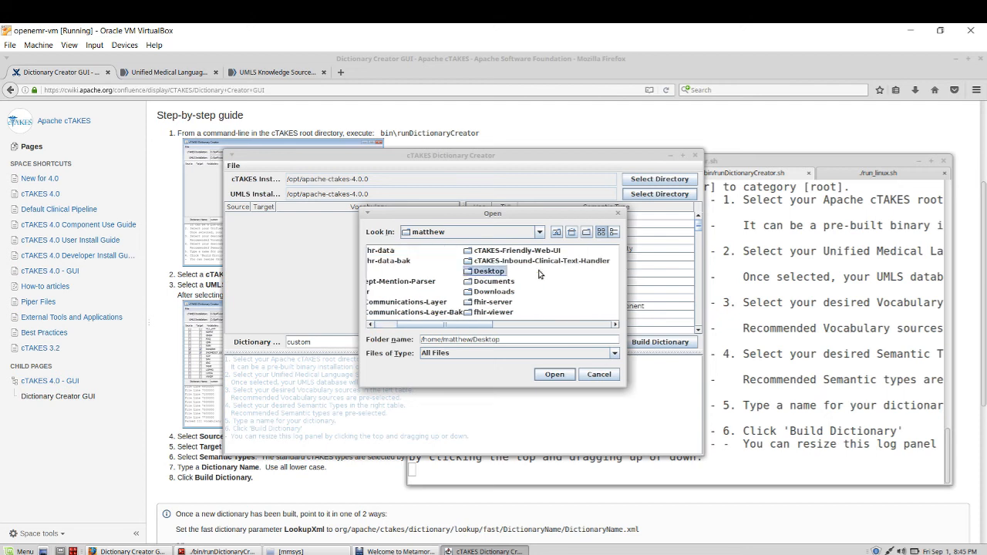
pyautogui.doubleClick(491, 272)
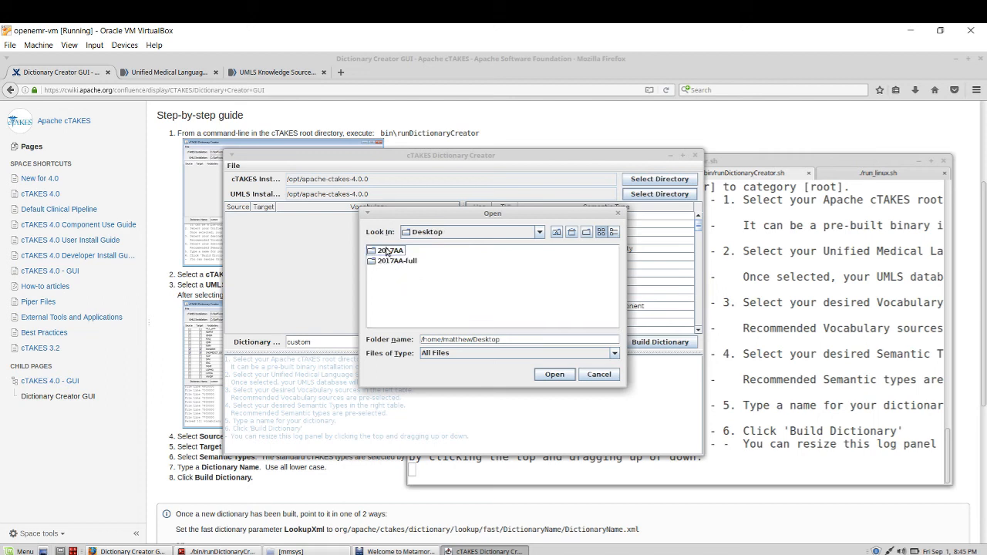
# Step: Choose the 2017AA subset folder as the UMLS installation directory
pyautogui.click(386, 250)
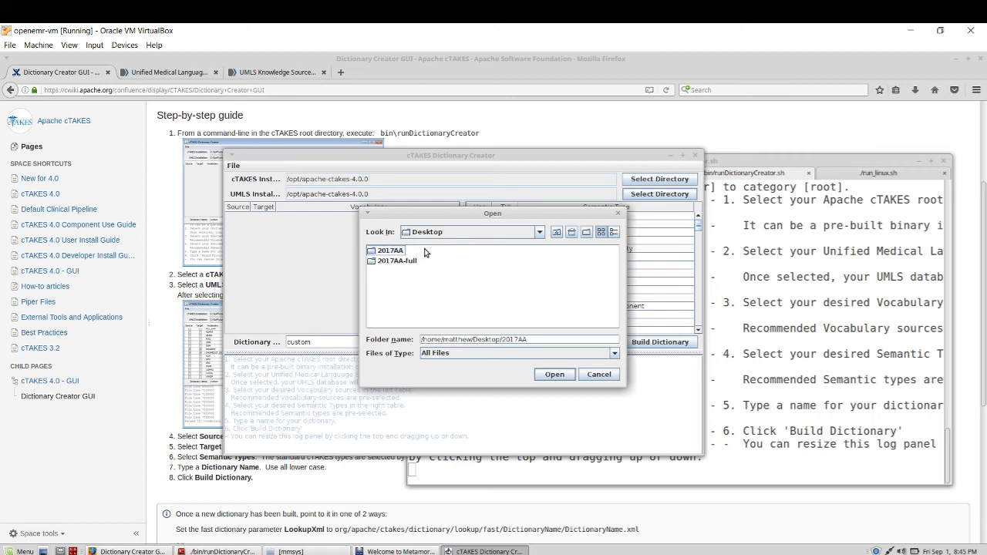
pyautogui.doubleClick(389, 250)
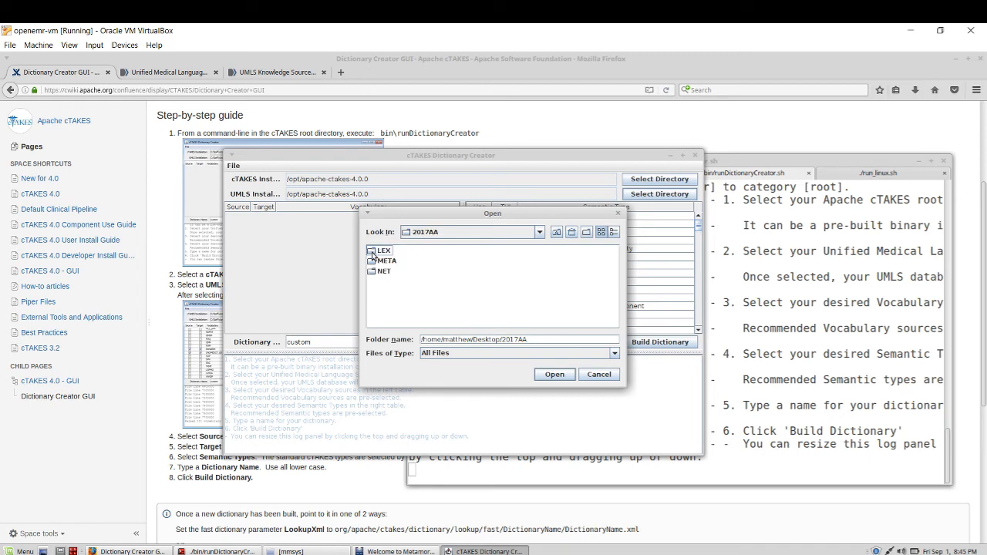
pyautogui.moveTo(388, 266)
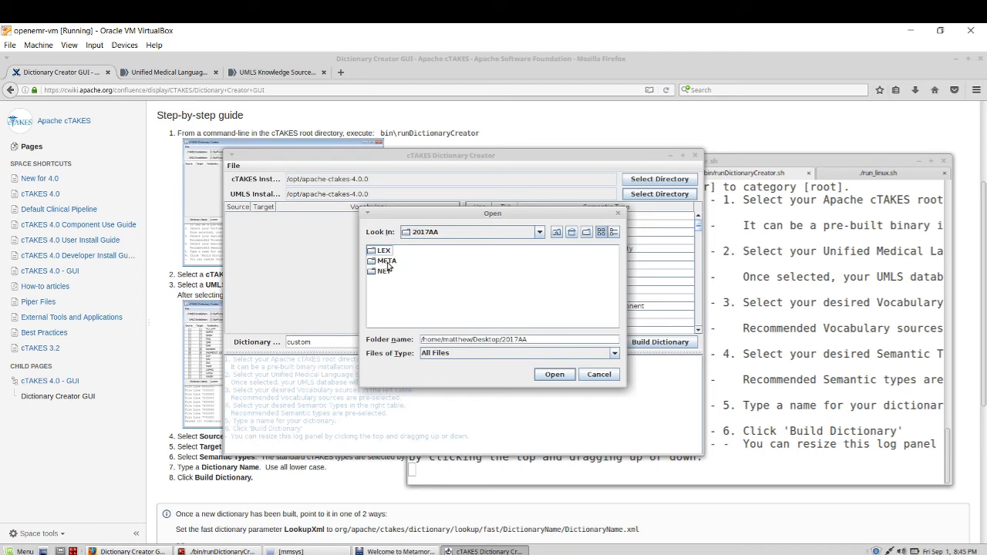
pyautogui.moveTo(557, 381)
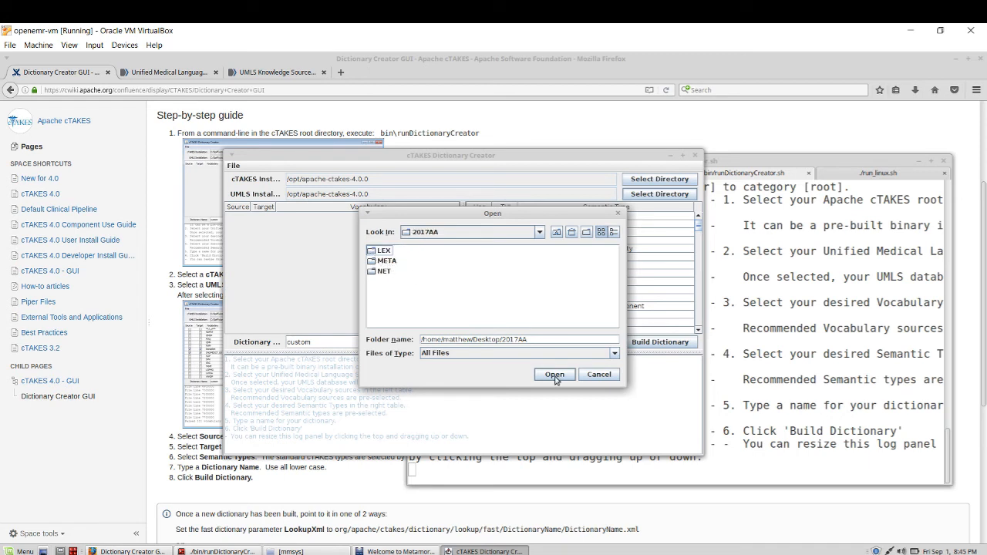
pyautogui.click(554, 375)
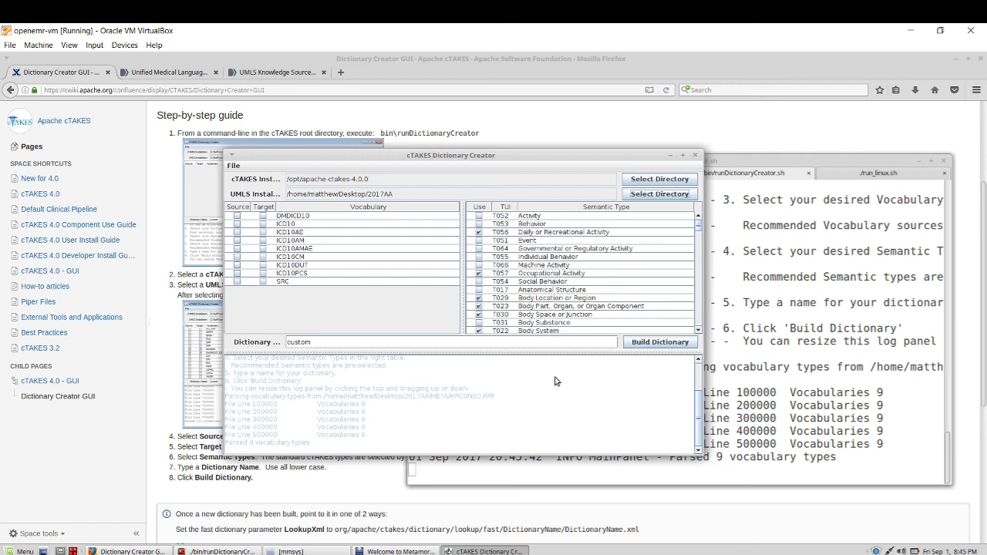
# Step: Mark the ICD-10 vocabularies as both dictionary sources and targets
pyautogui.click(237, 216)
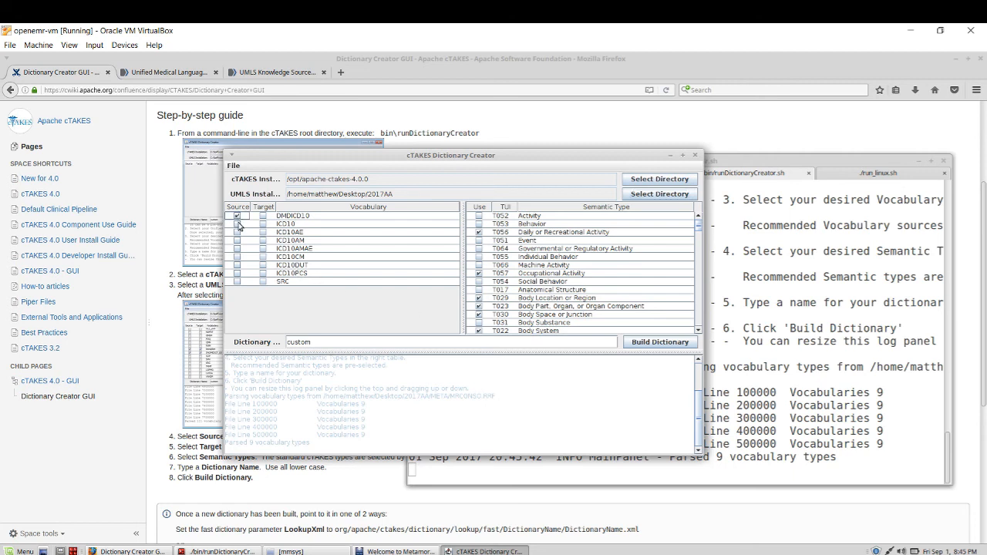
pyautogui.click(237, 248)
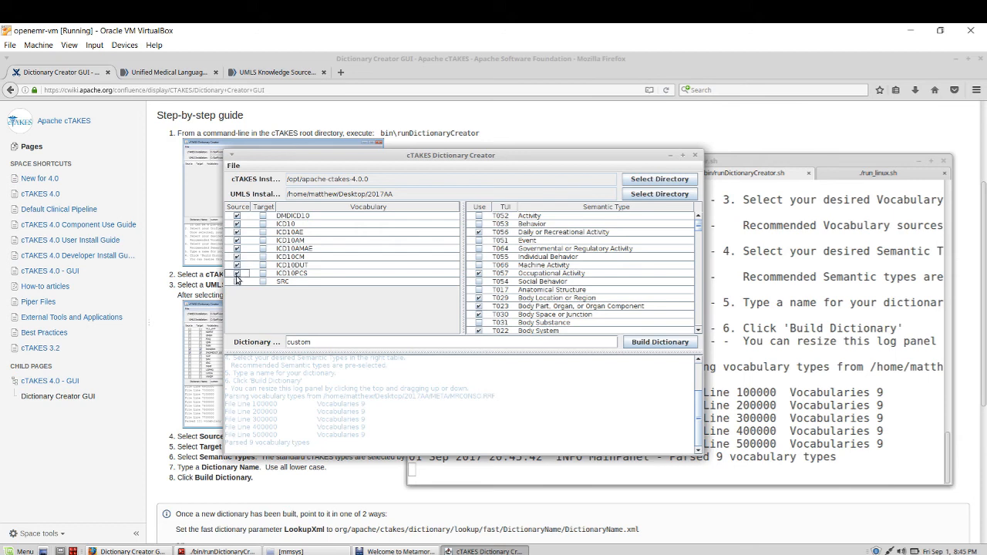
pyautogui.click(265, 281)
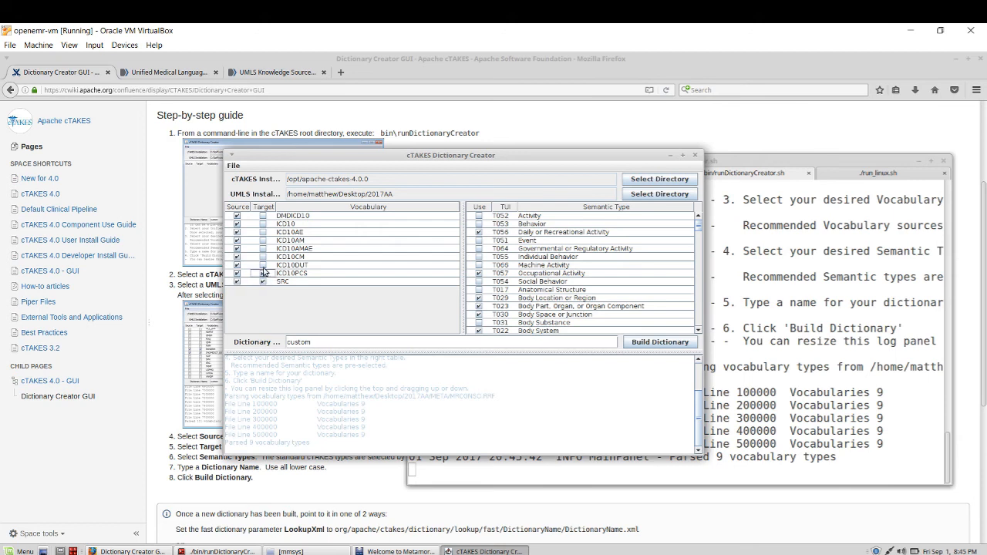
pyautogui.click(264, 241)
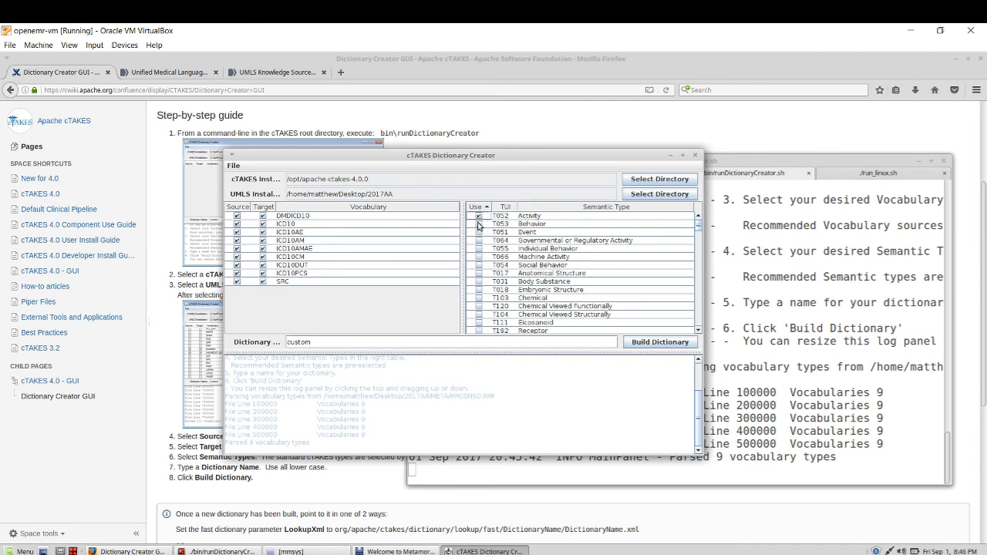
# Step: Name the dictionary icd10 and start building it
pyautogui.click(479, 231)
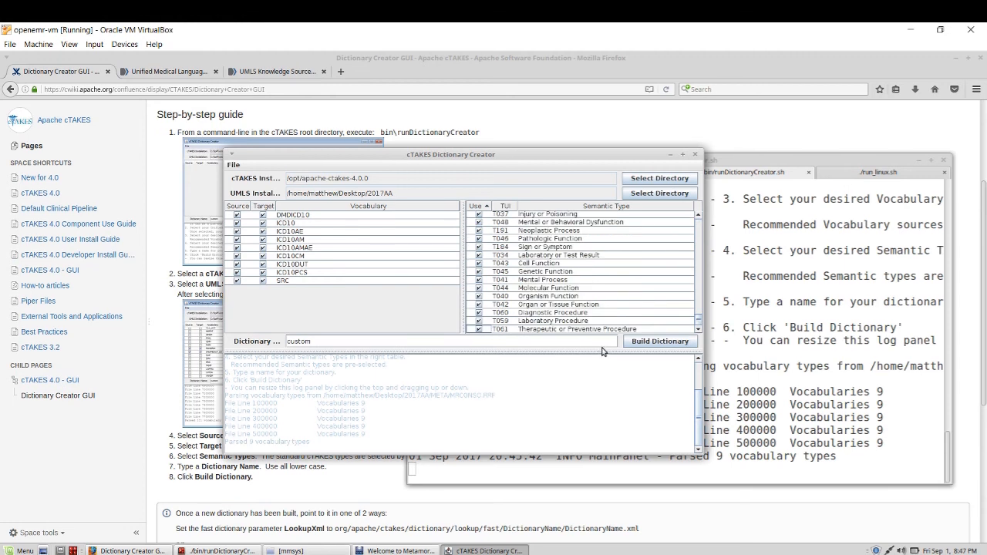
pyautogui.write('icd')
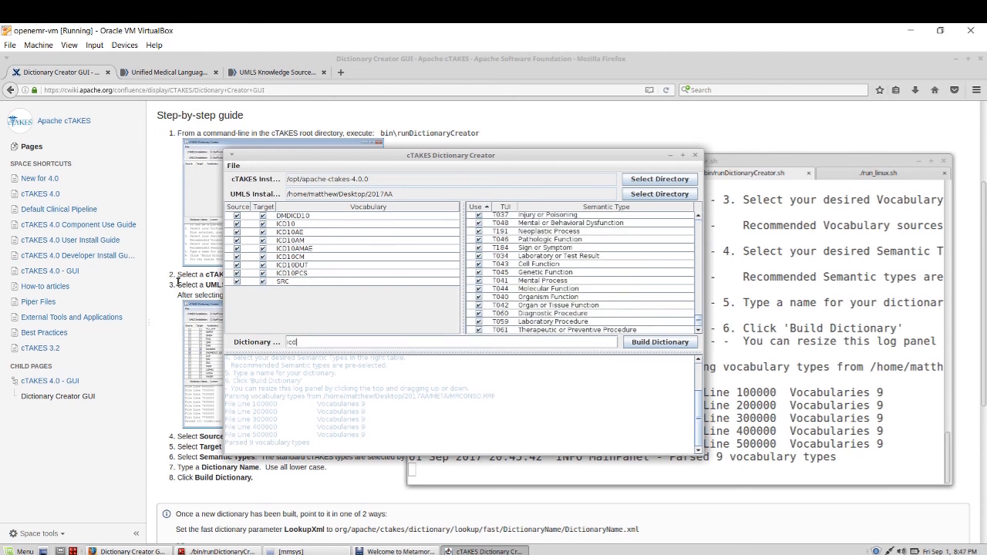
pyautogui.write('icd10')
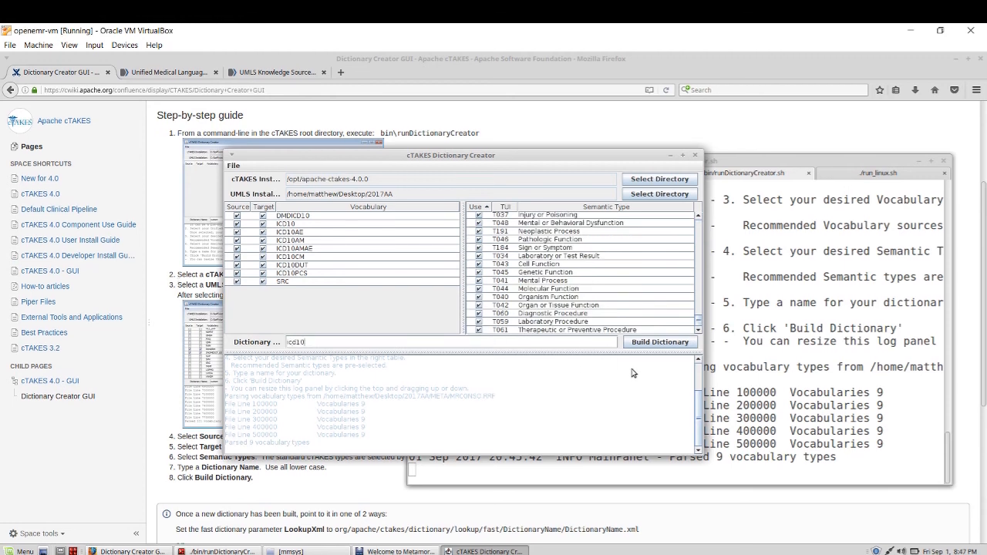
pyautogui.click(660, 343)
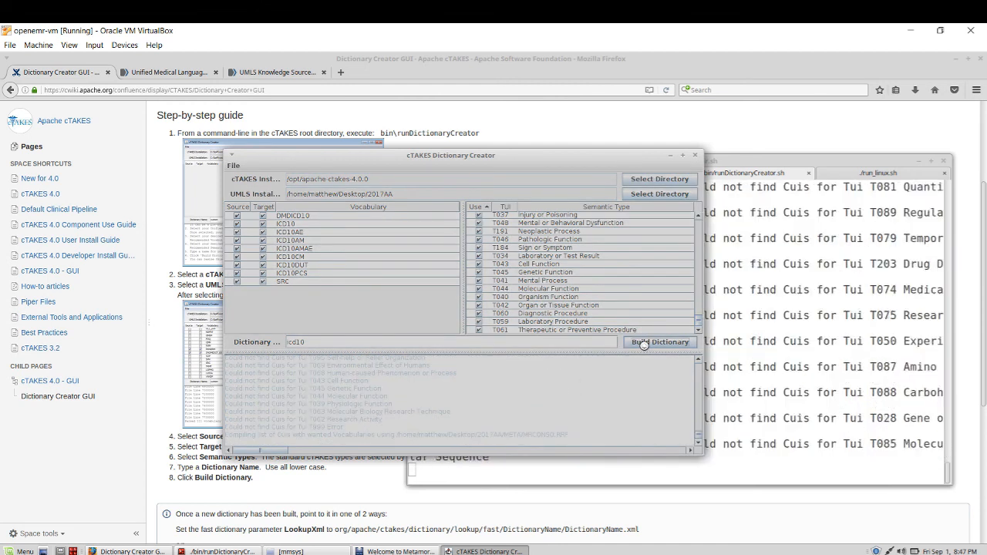
pyautogui.click(660, 343)
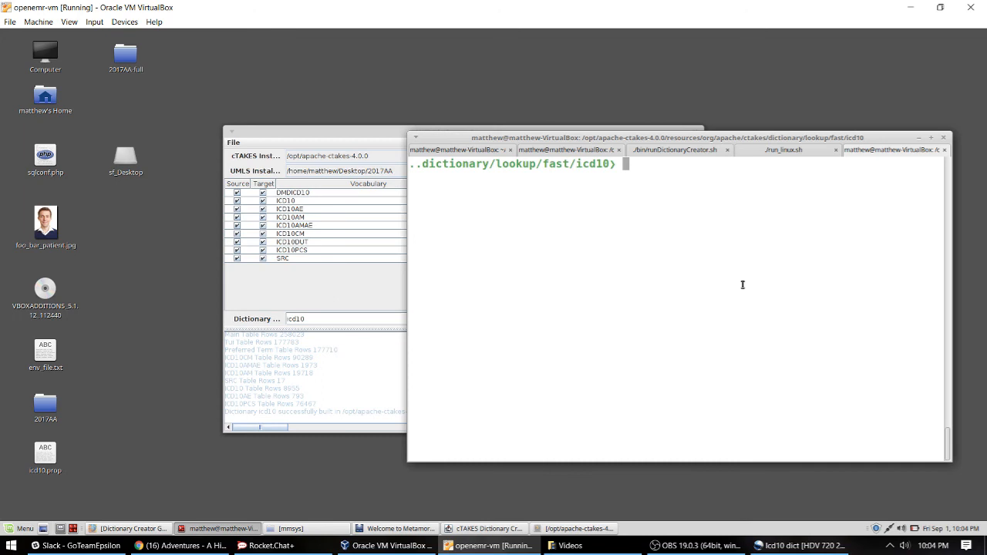
# Step: Confirm the lookup/fast/icd10 path with pwd and list the 62M icd10.script file
pyautogui.write('pwd')
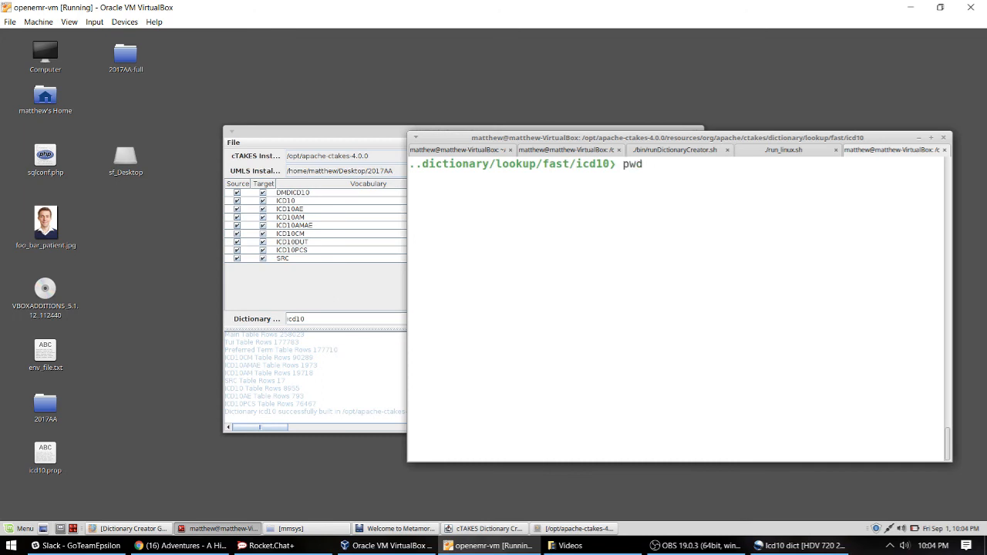
pyautogui.press('Return')
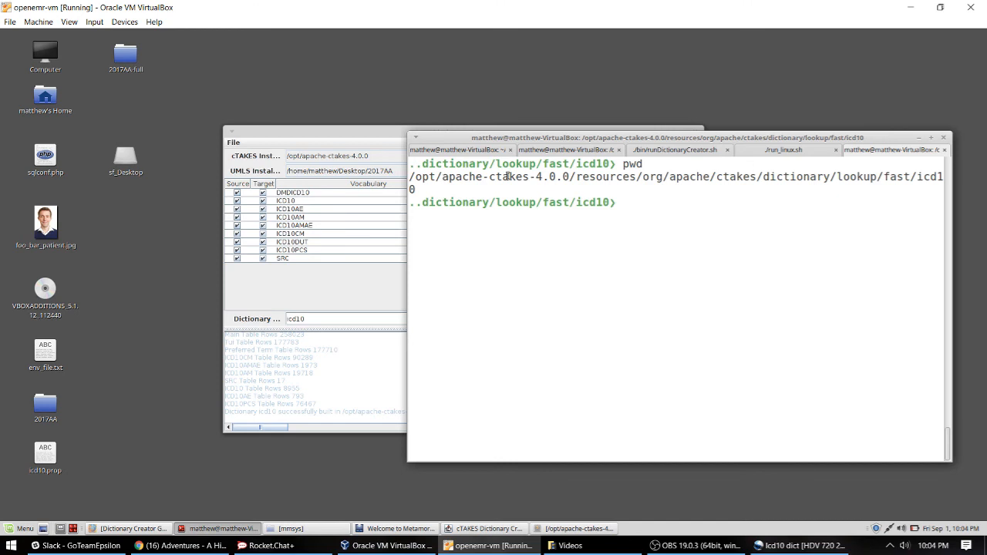
pyautogui.moveTo(879, 215)
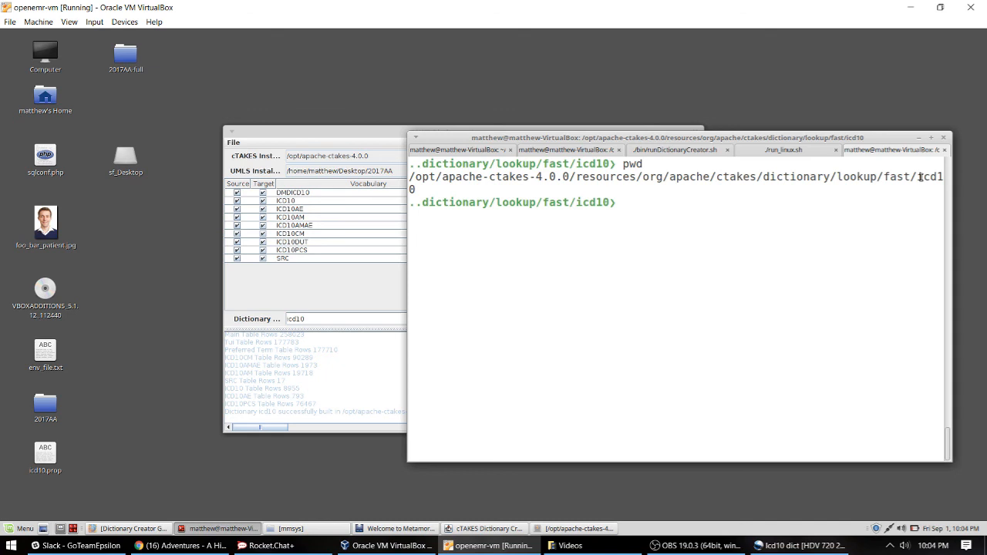
pyautogui.write('pwd')
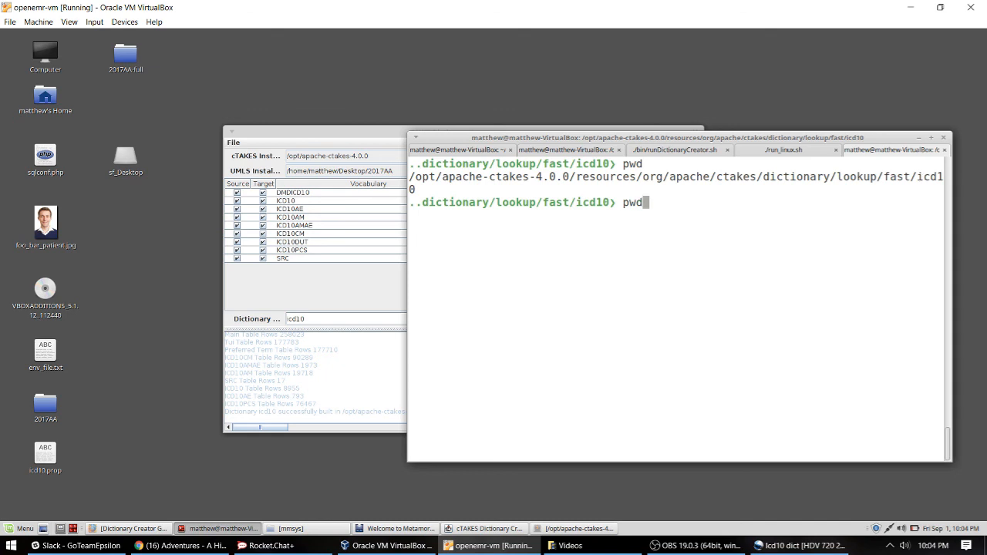
pyautogui.write('ls -lash | grep *.script')
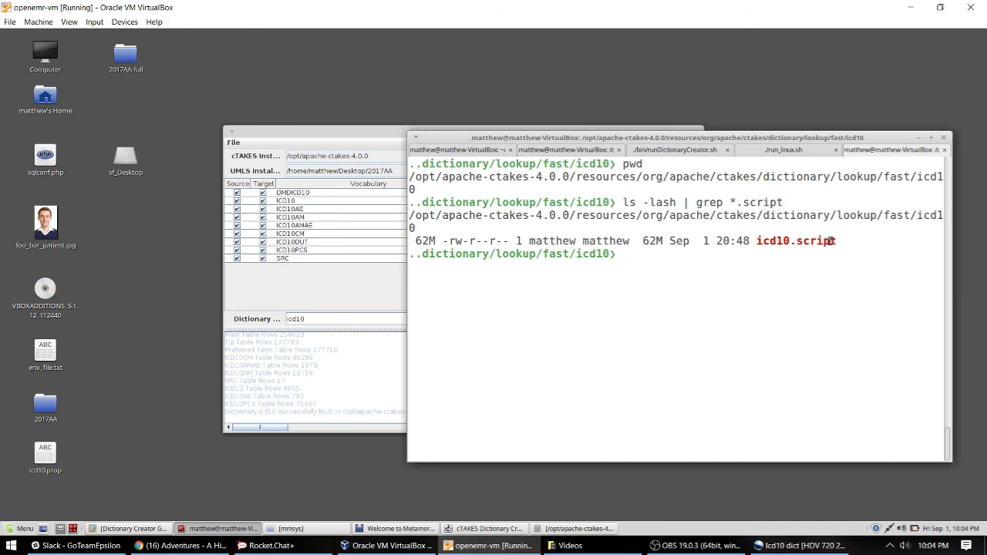
pyautogui.moveTo(816, 241)
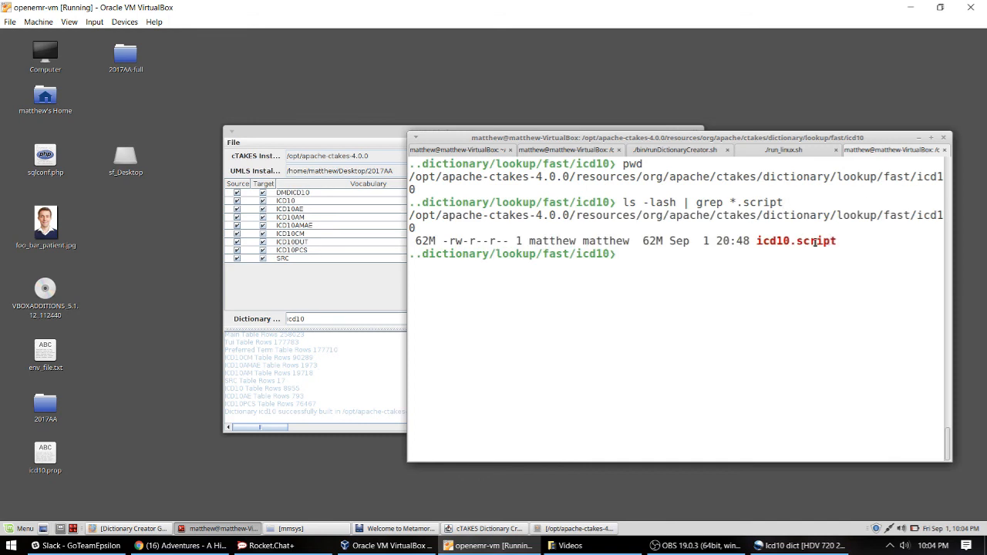